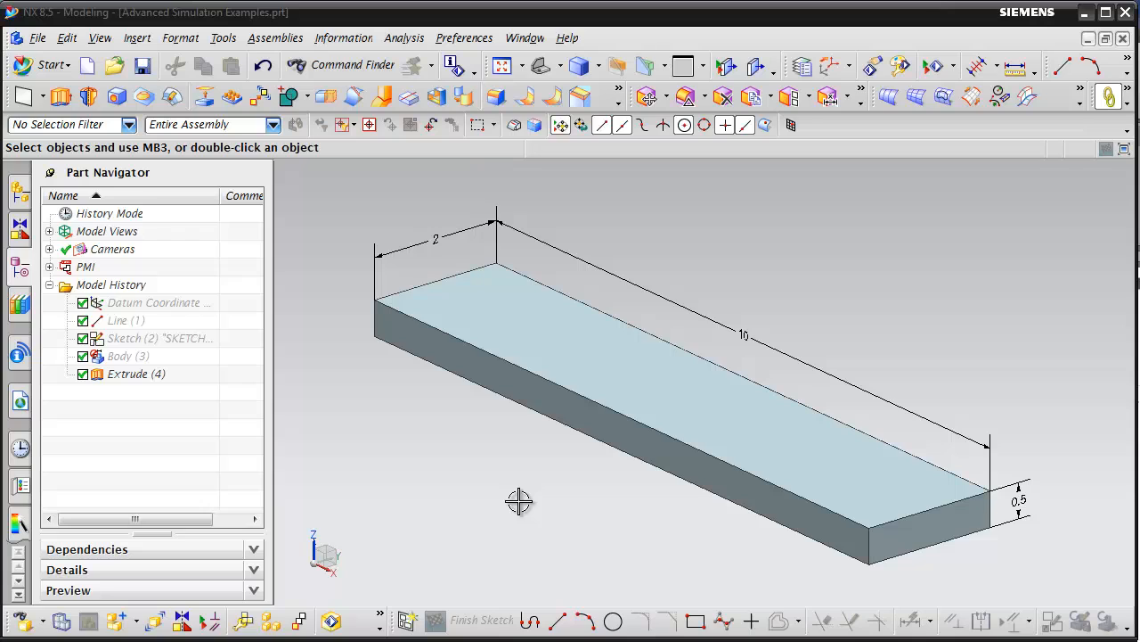
mouse_move(427, 301)
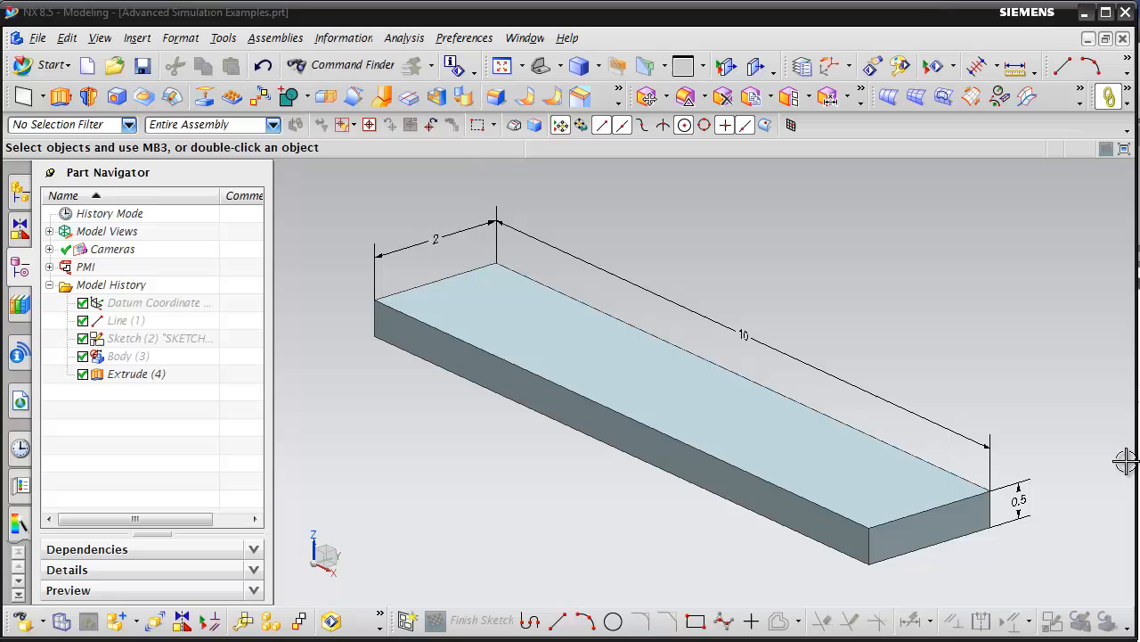
mouse_move(439, 237)
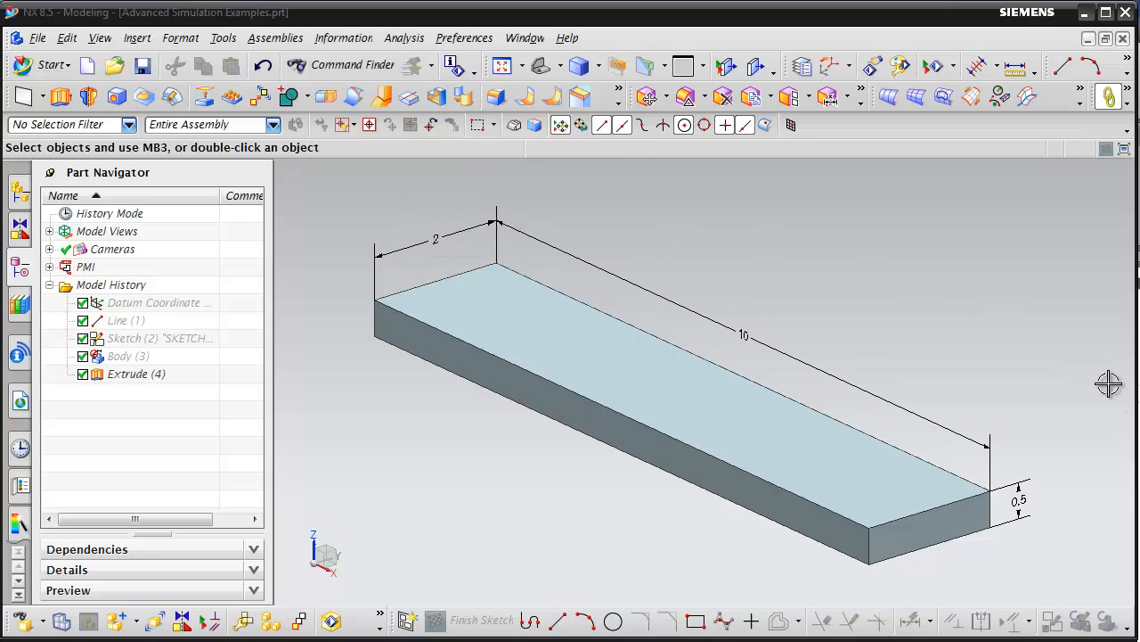
mouse_move(265, 418)
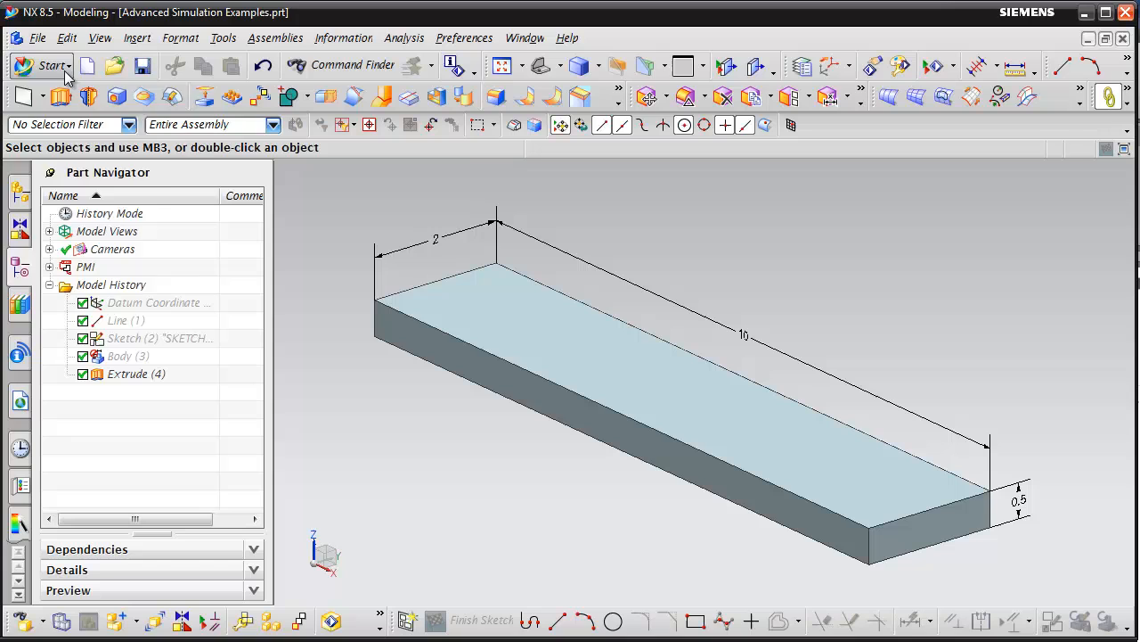
Switch to Advanced Simulation, collapse Simulation File View, and select Advanced Simulation Examples.prt
left_click(47, 65)
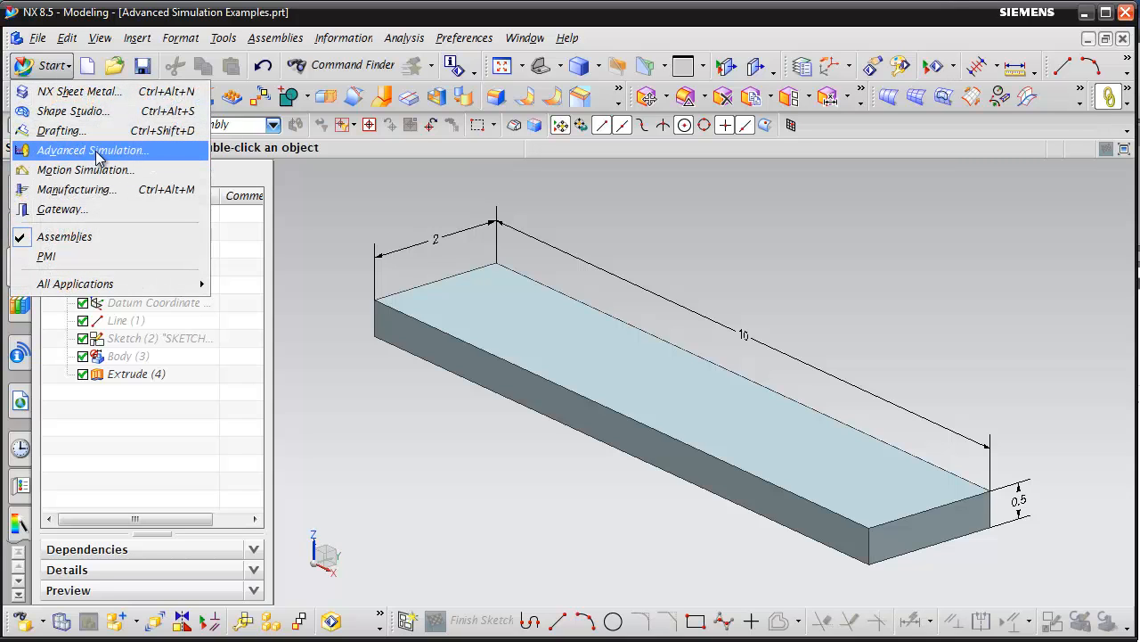
mouse_move(104, 158)
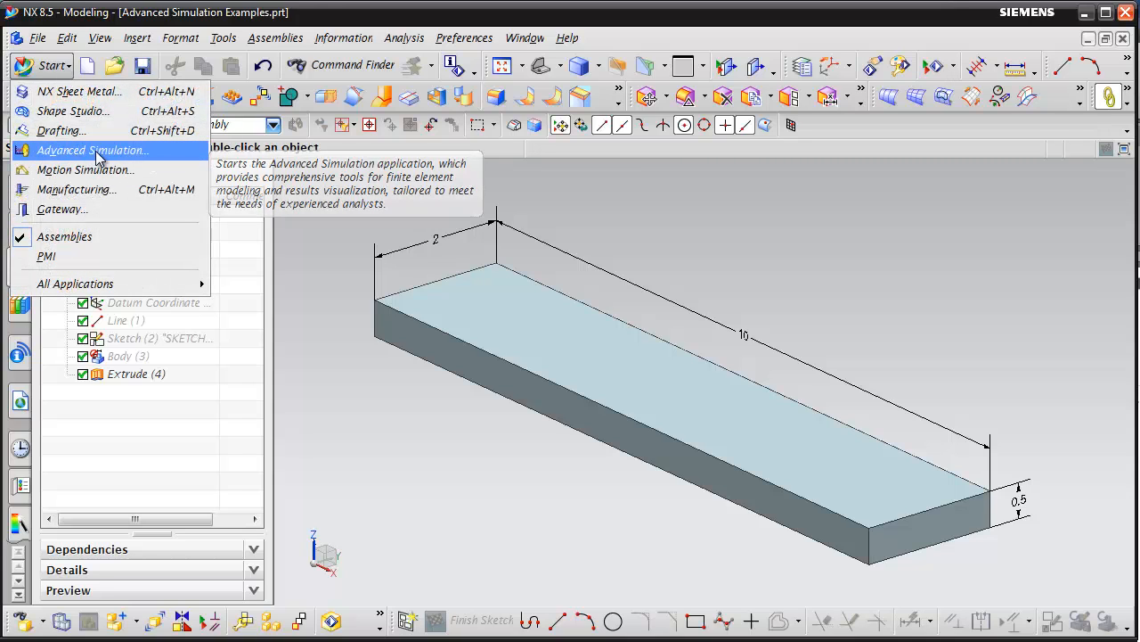
left_click(92, 150)
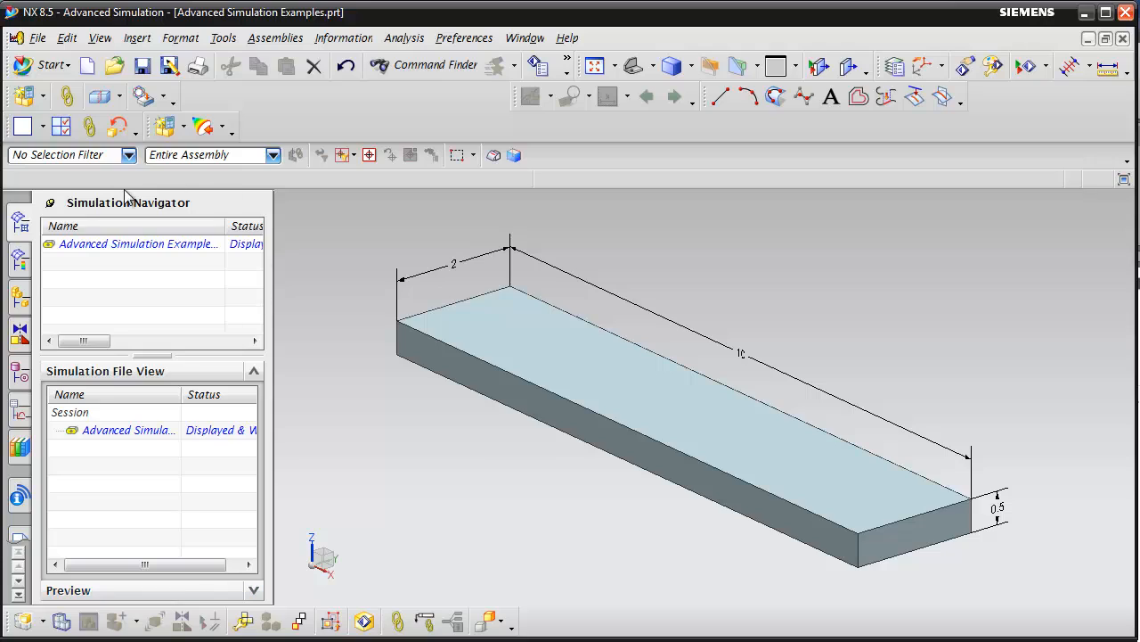
mouse_move(71, 215)
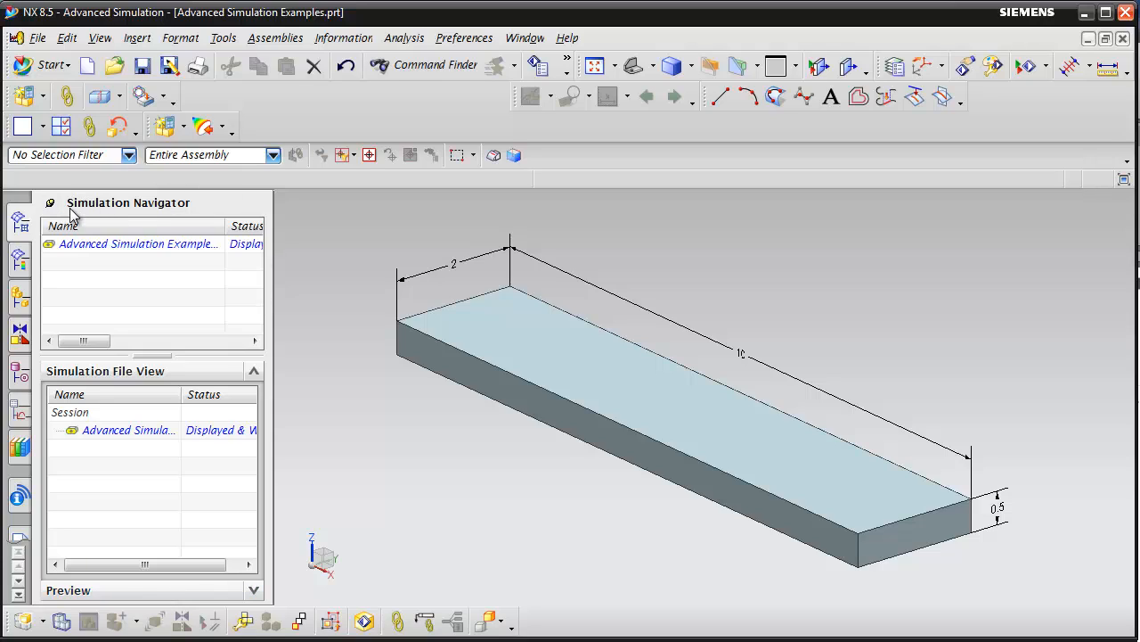
mouse_move(317, 274)
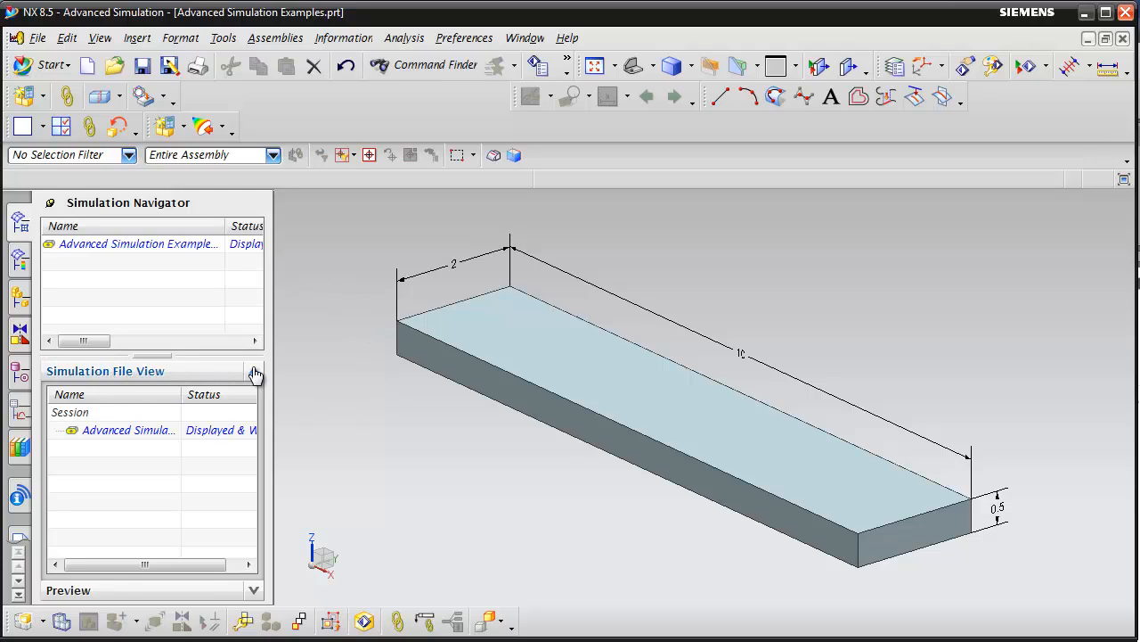
left_click(255, 372)
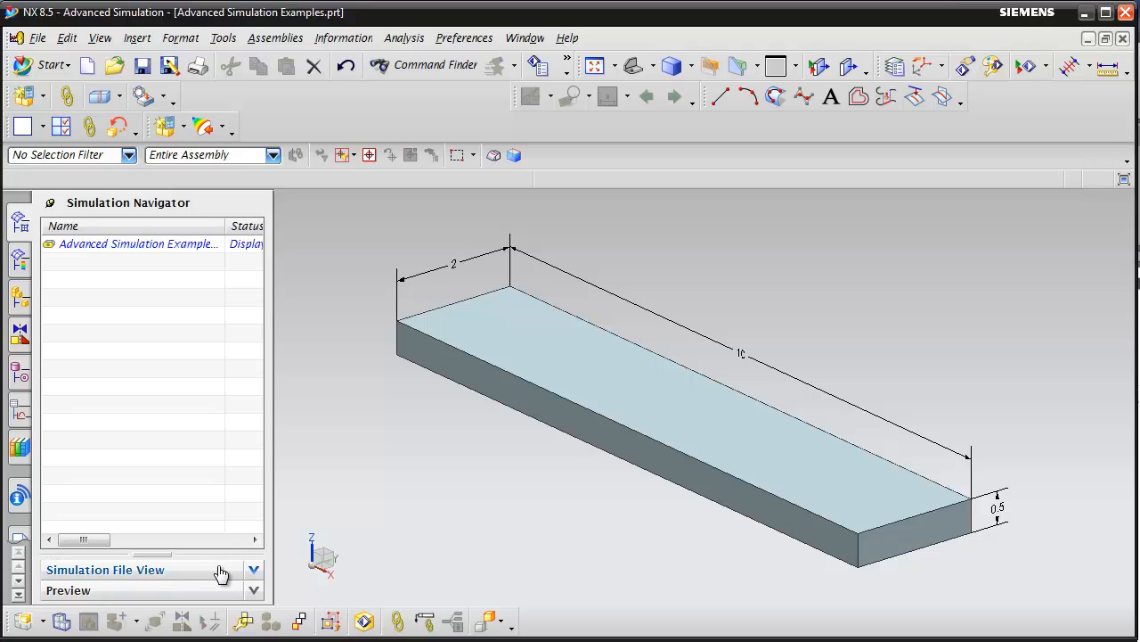
left_click(138, 244)
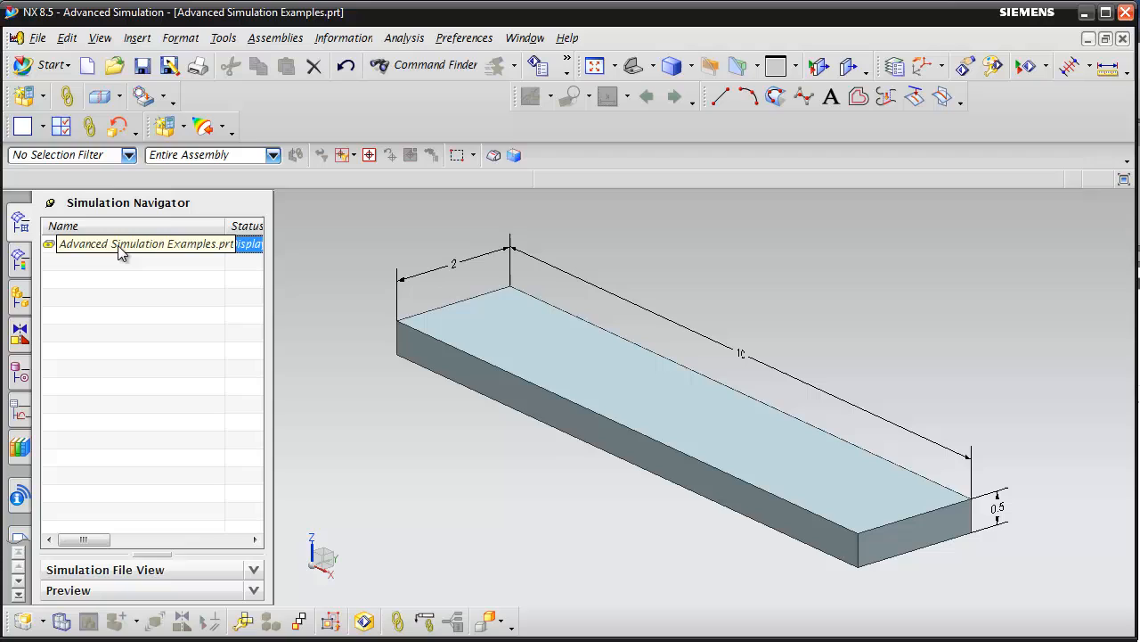
Create a New FEM and Simulation from the part using the beam's solid body
right_click(134, 244)
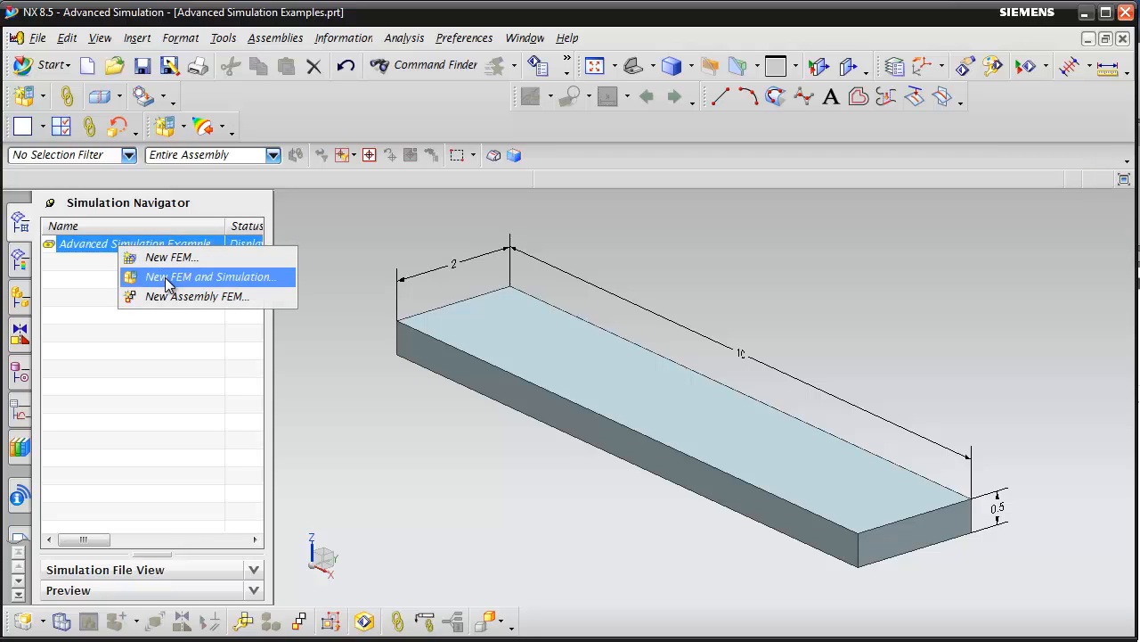
left_click(210, 277)
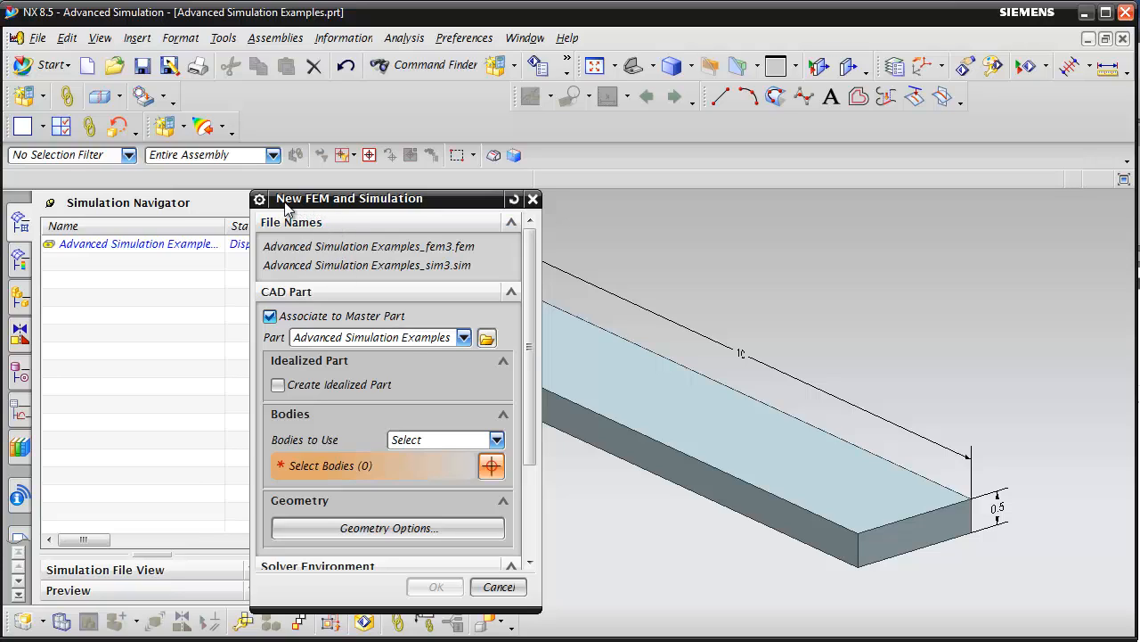
mouse_move(463, 259)
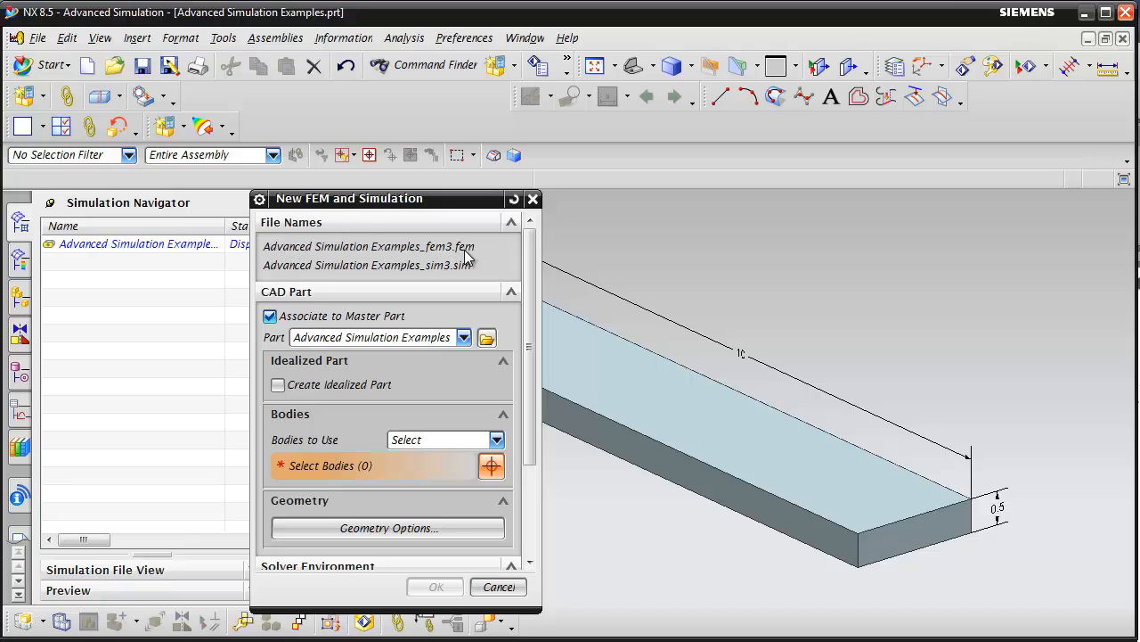
mouse_move(472, 279)
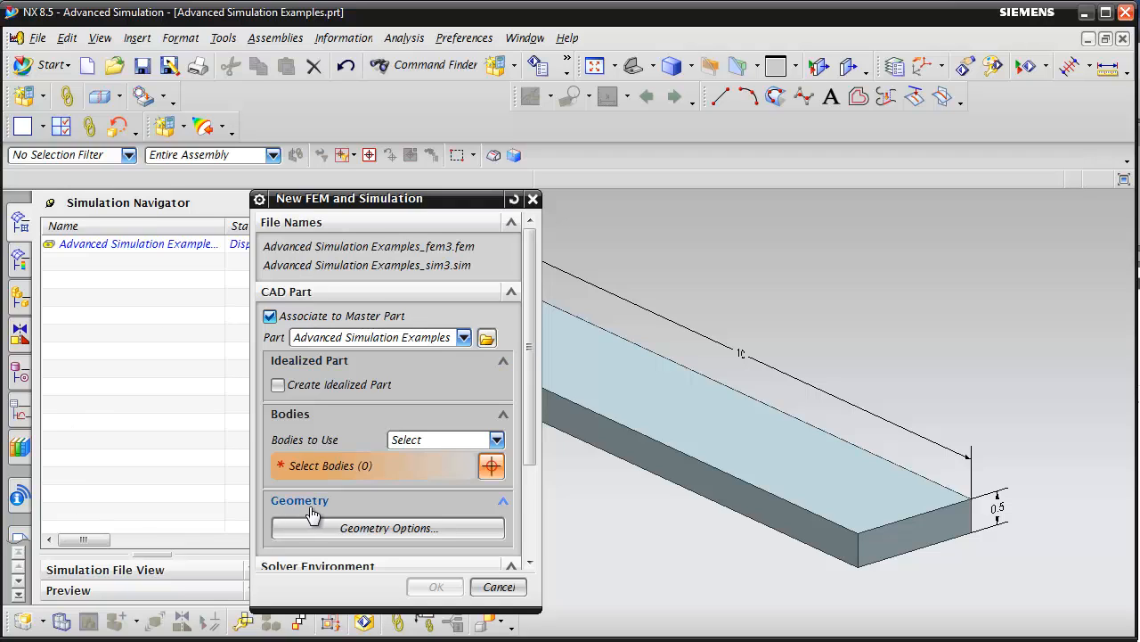
mouse_move(688, 450)
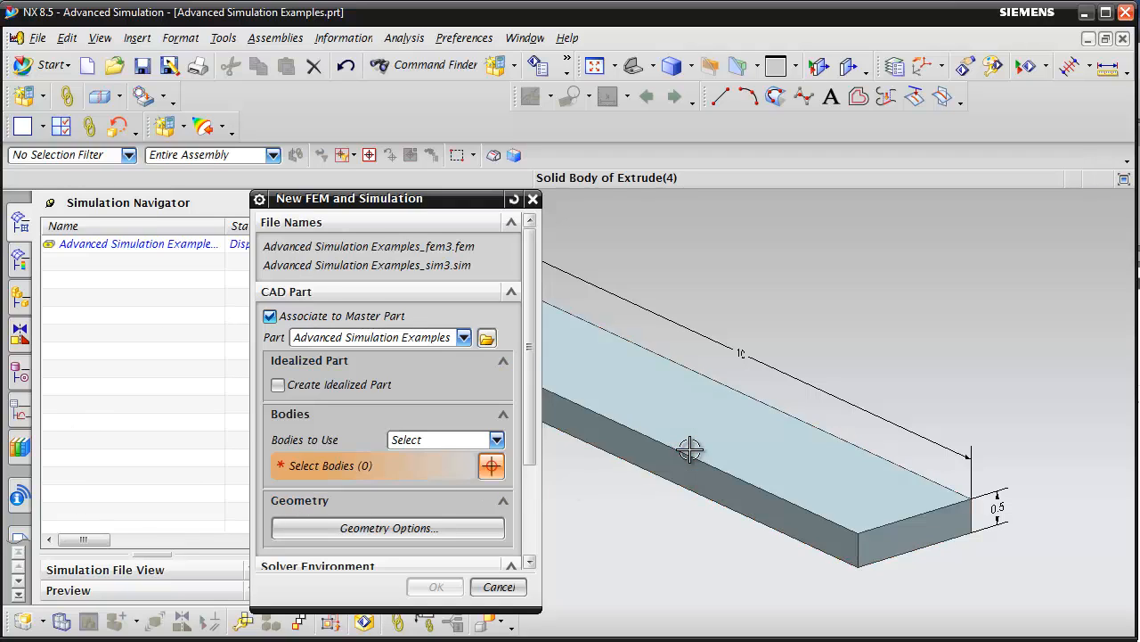
left_click(688, 450)
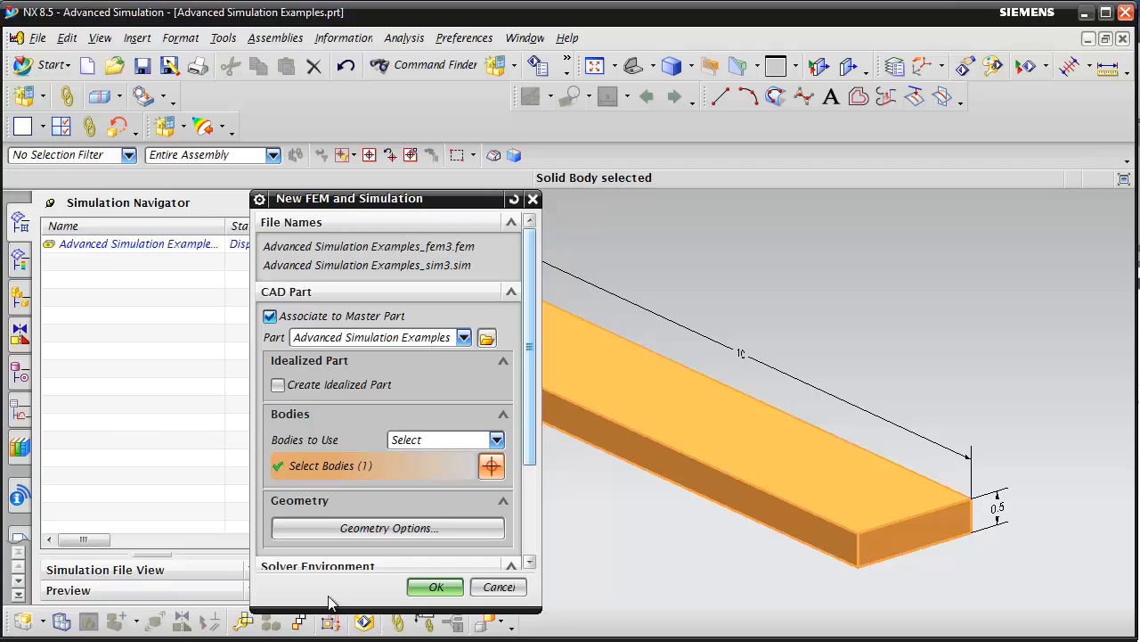
left_click(436, 587)
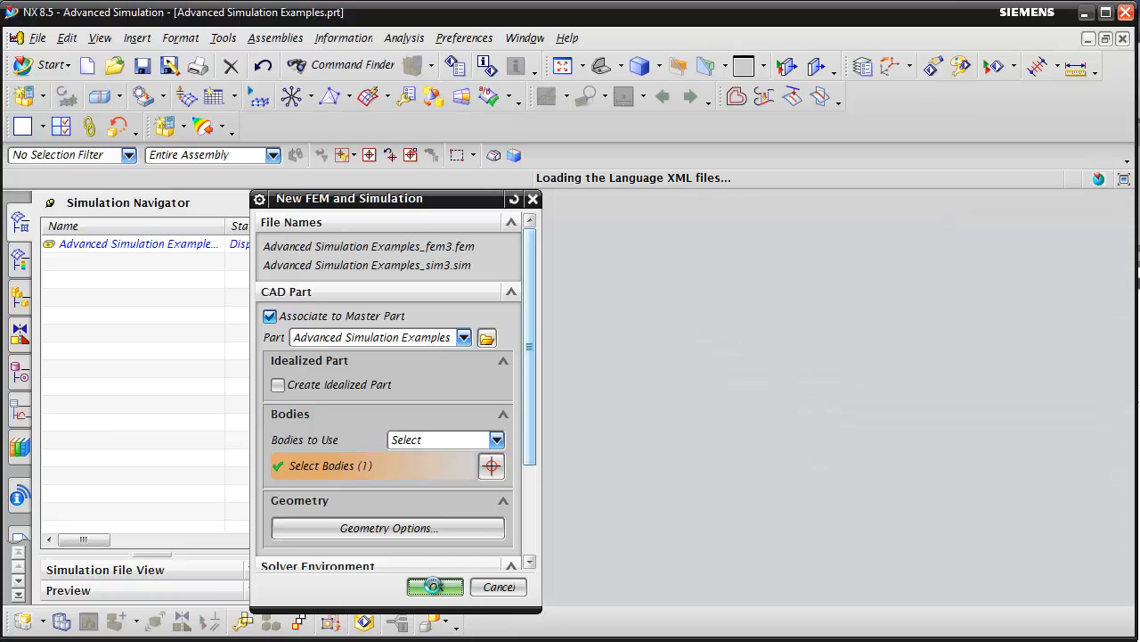
Name the new linear statics solution 'Solid Beam' and confirm it
left_click(434, 586)
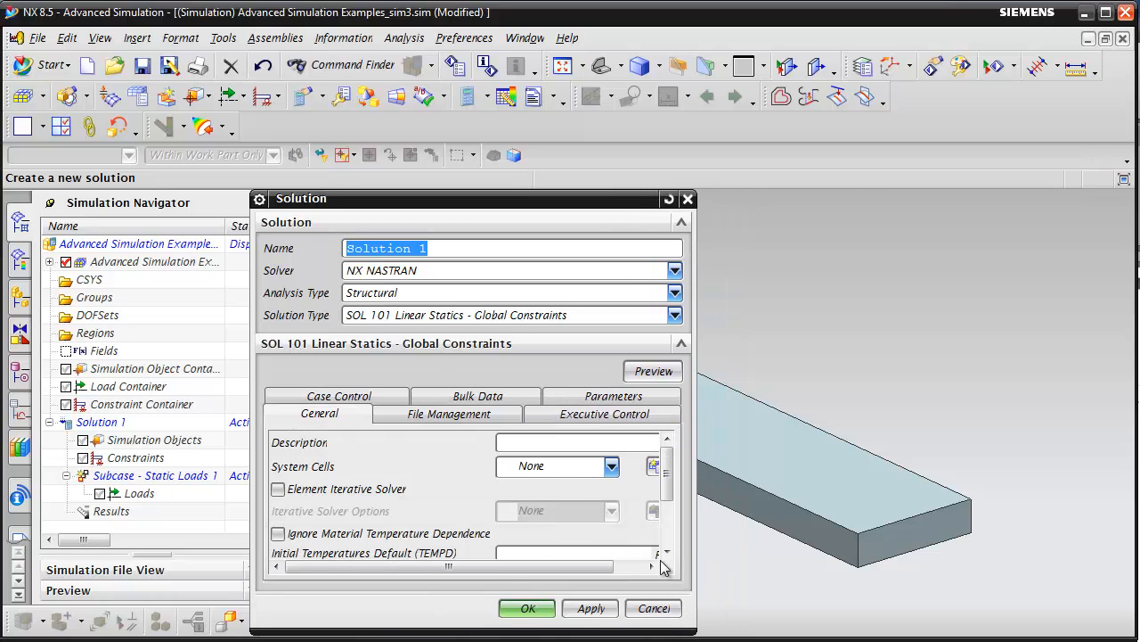
type("S")
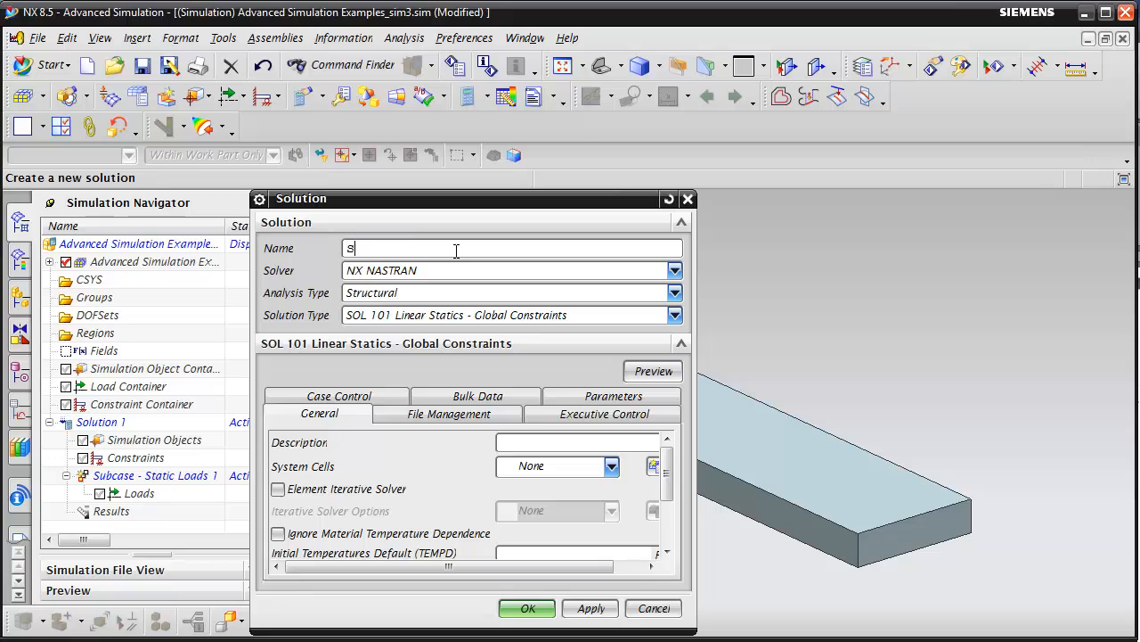
type("olid Beam")
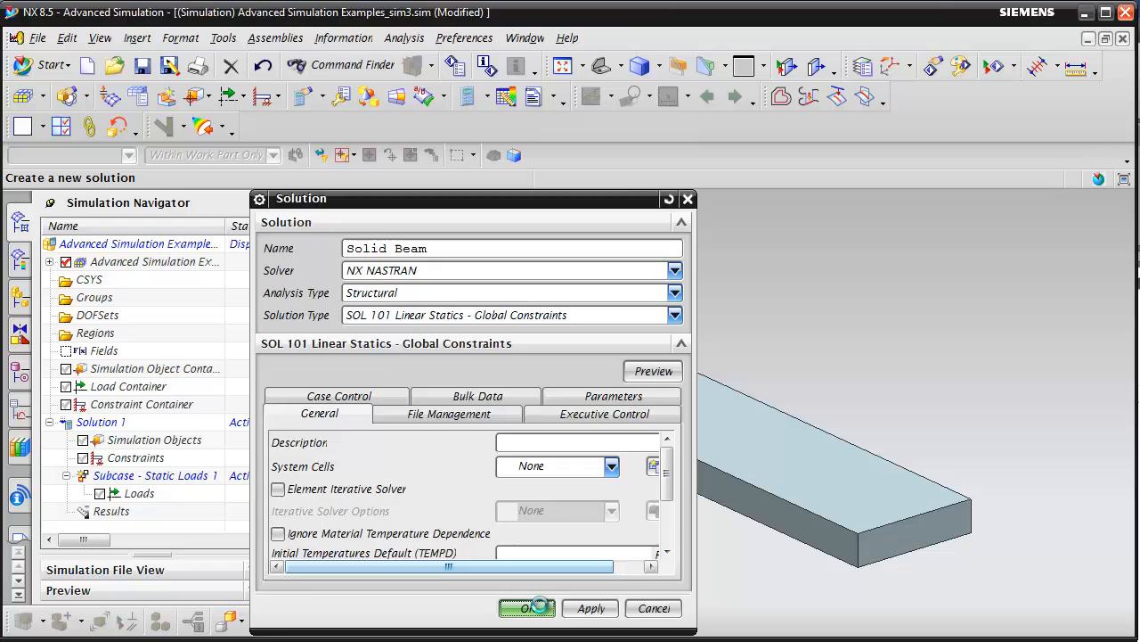
left_click(526, 607)
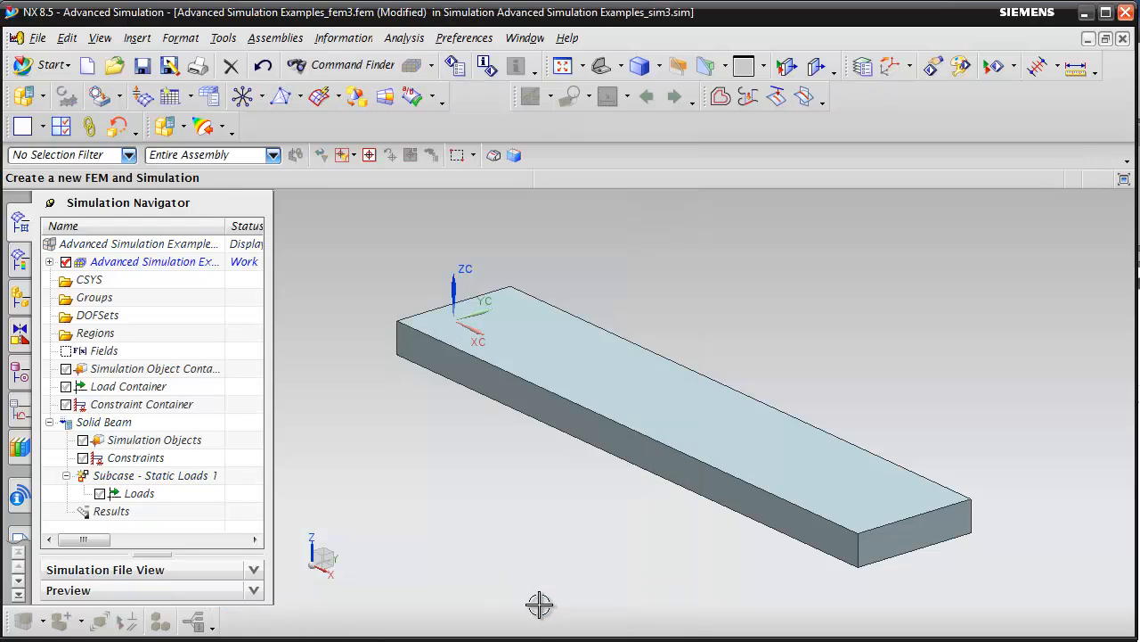
mouse_move(437, 530)
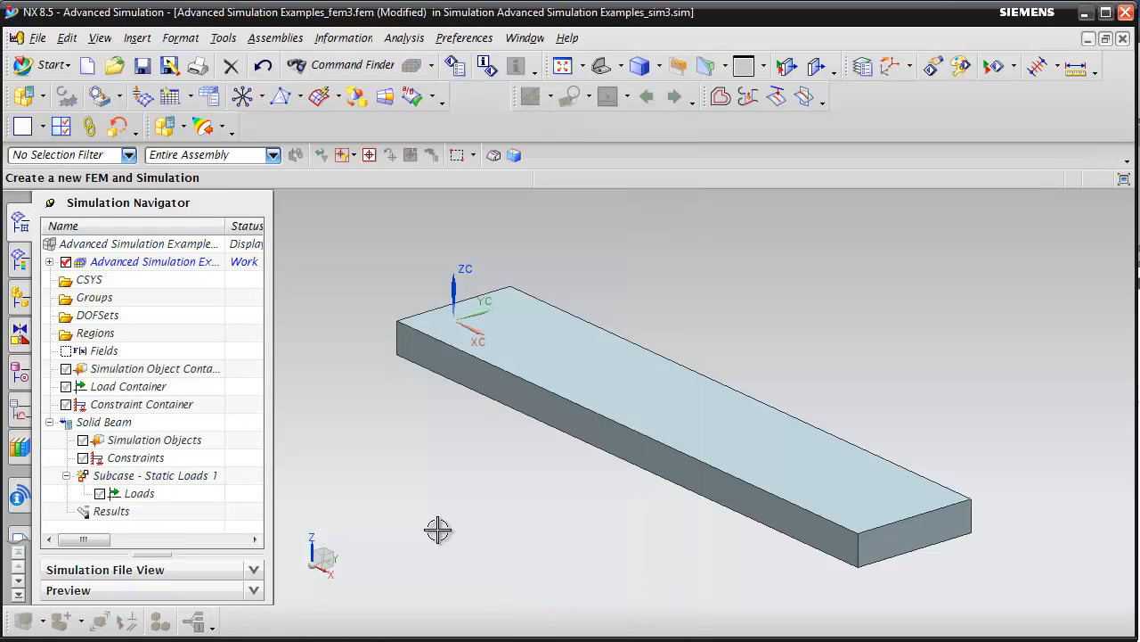
Make fem3.fem the work part in the Simulation Navigator
left_click(138, 244)
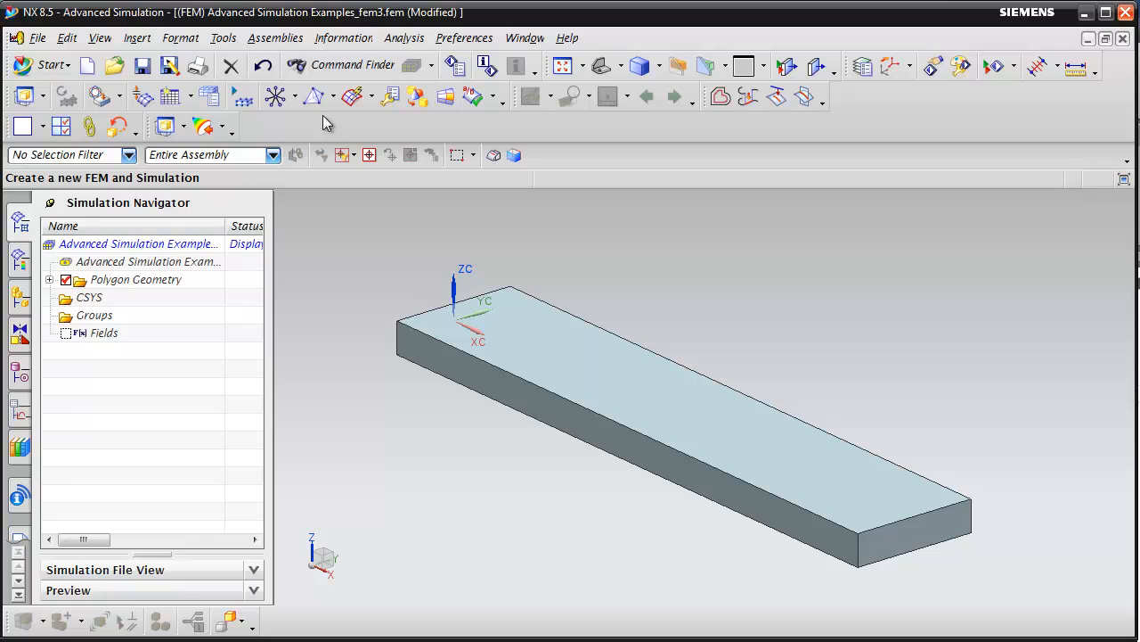
mouse_move(315, 97)
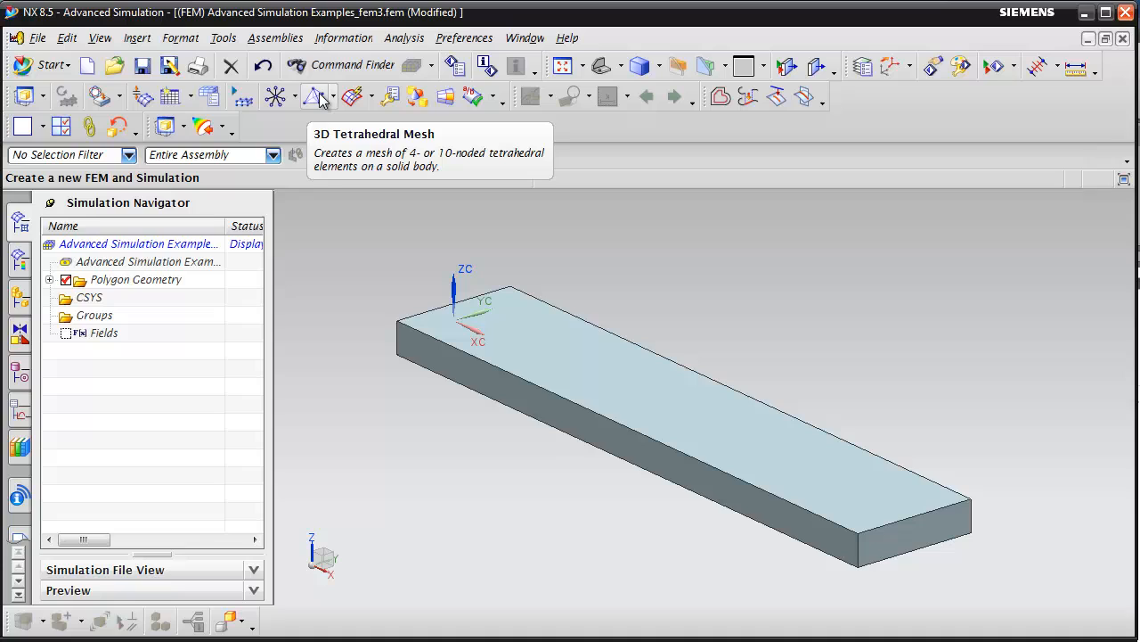
Generate a CTETRA(10) tetrahedral mesh on the beam with 1 in element size
left_click(313, 96)
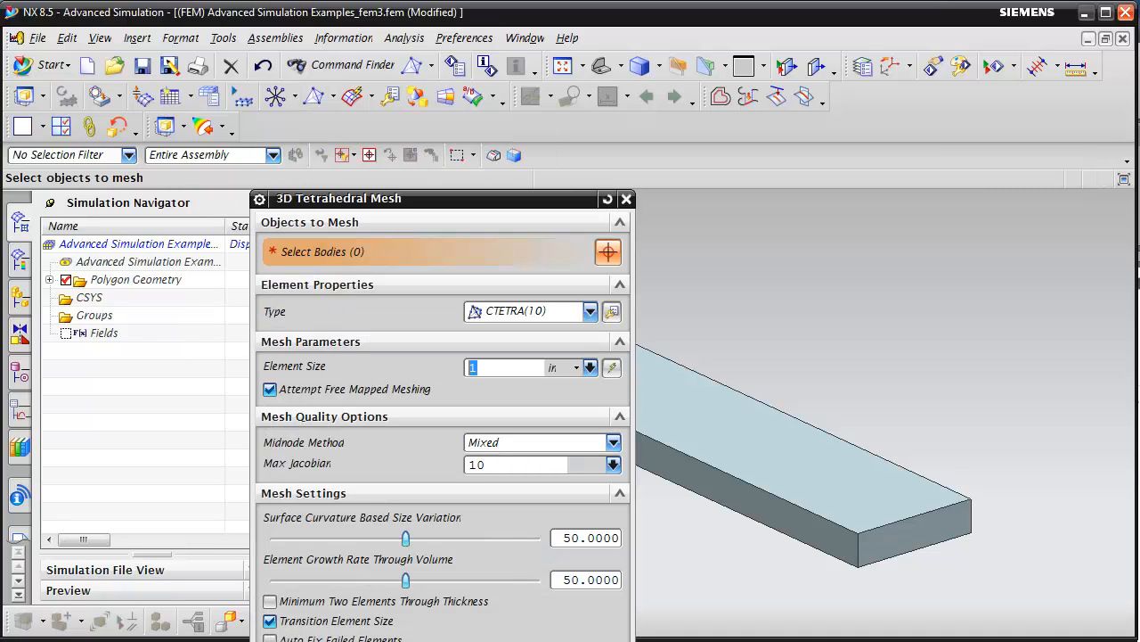
left_click(723, 465)
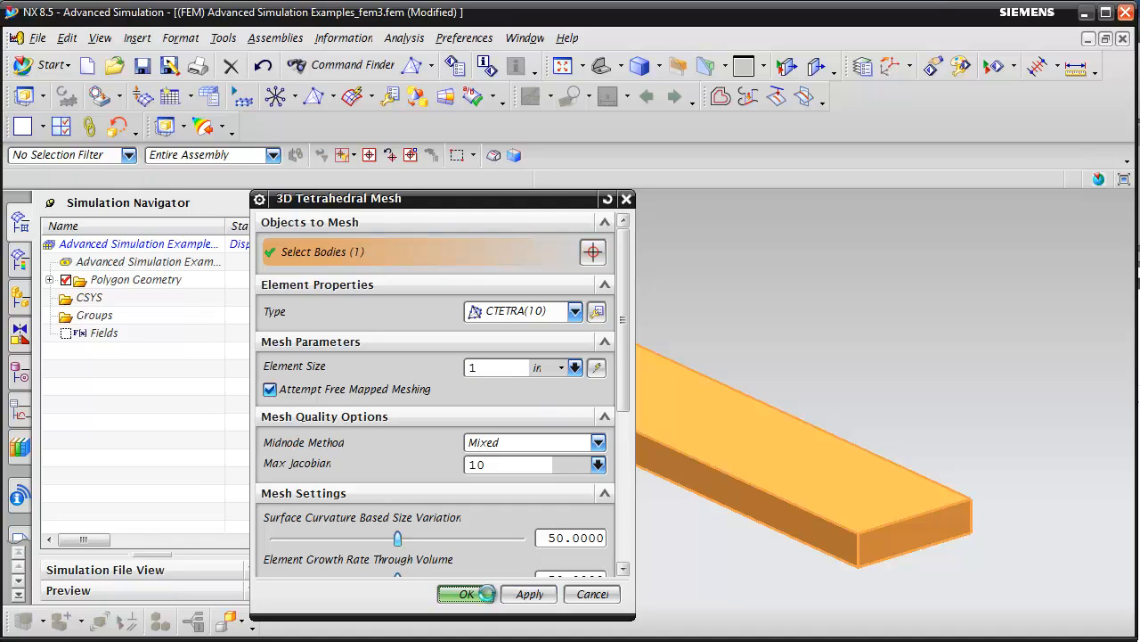
left_click(467, 594)
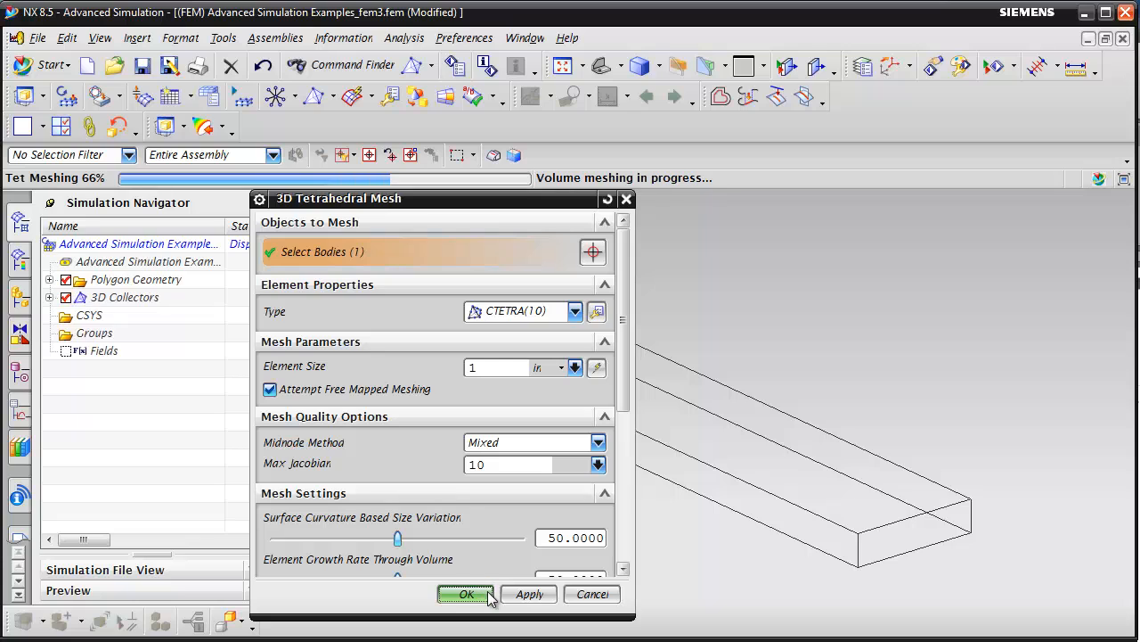
left_click(467, 594)
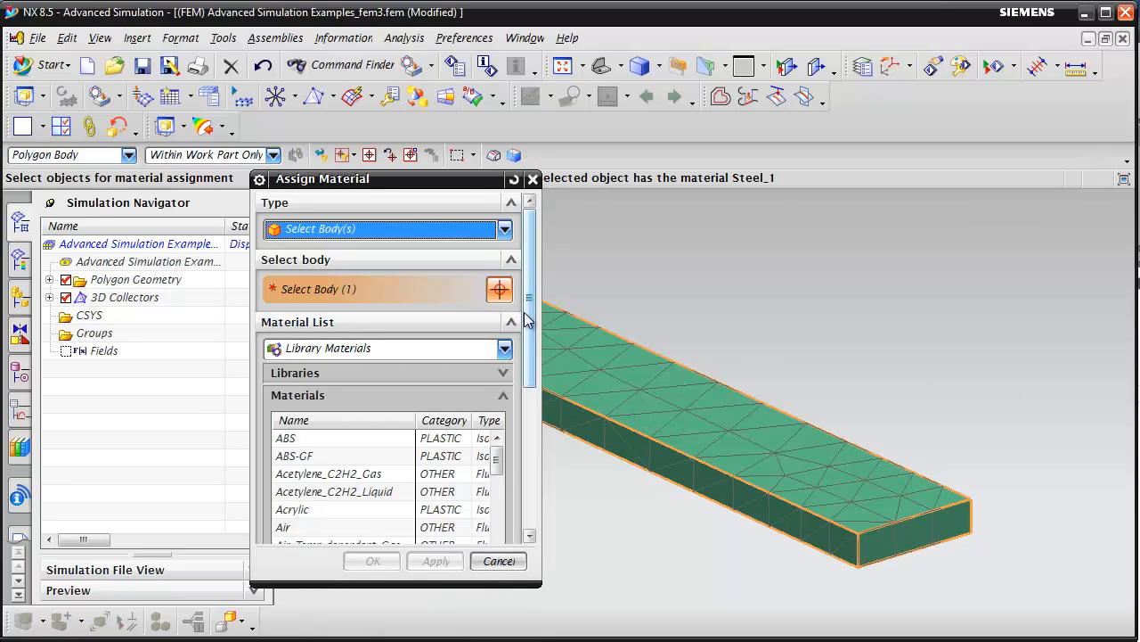
mouse_move(101, 96)
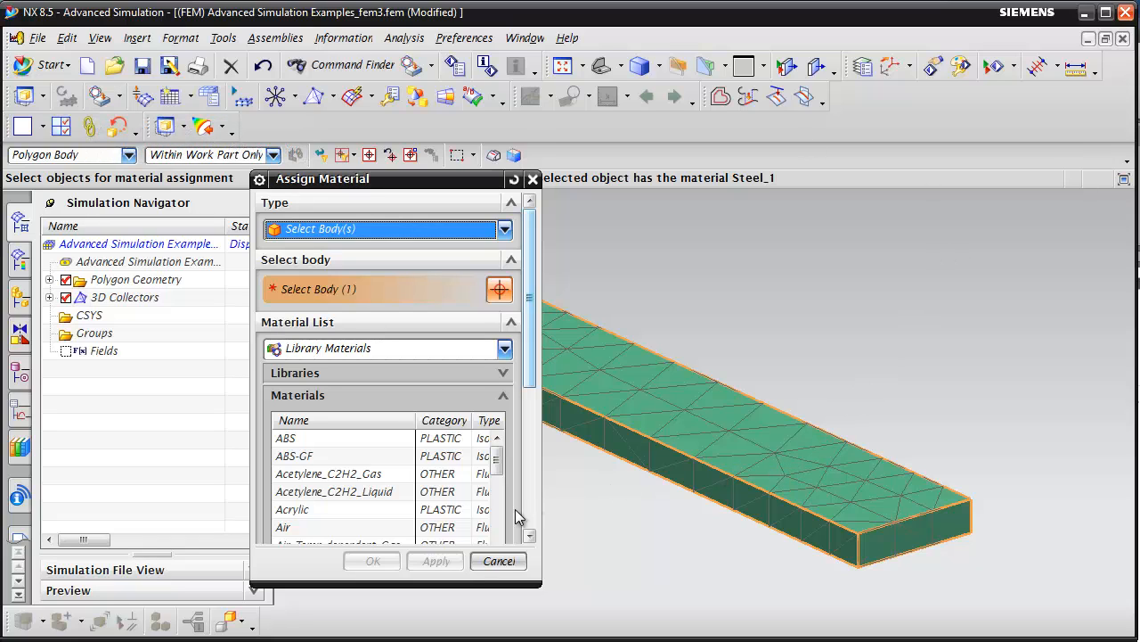
Pick AISI_Steel_1005 from Library Materials and assign it to the beam mesh
scroll("down", 3)
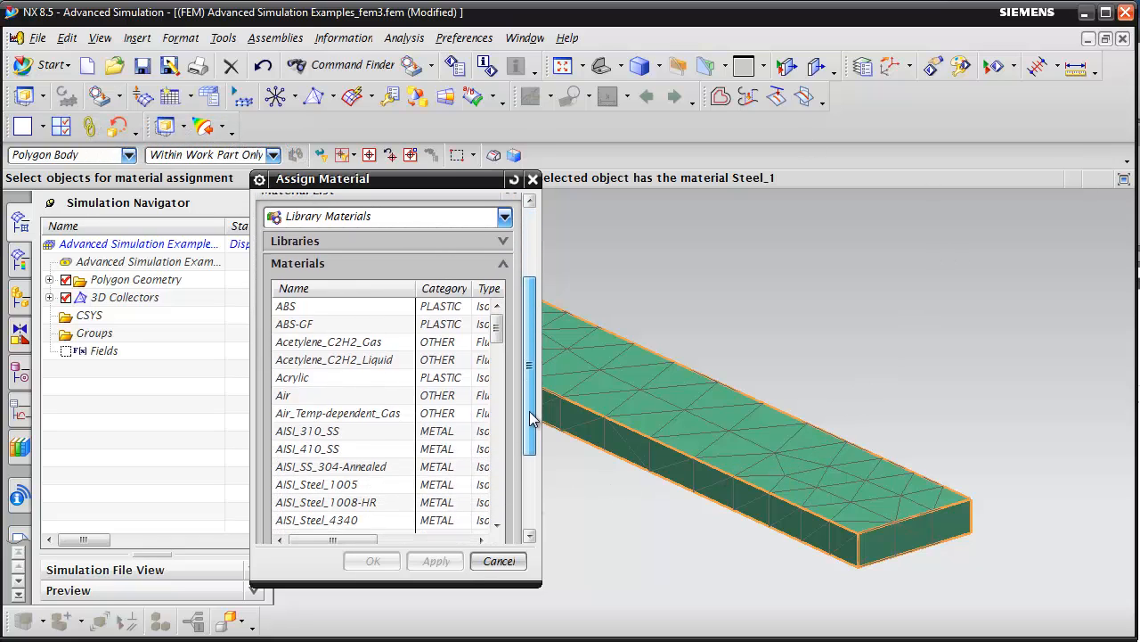
left_click(317, 484)
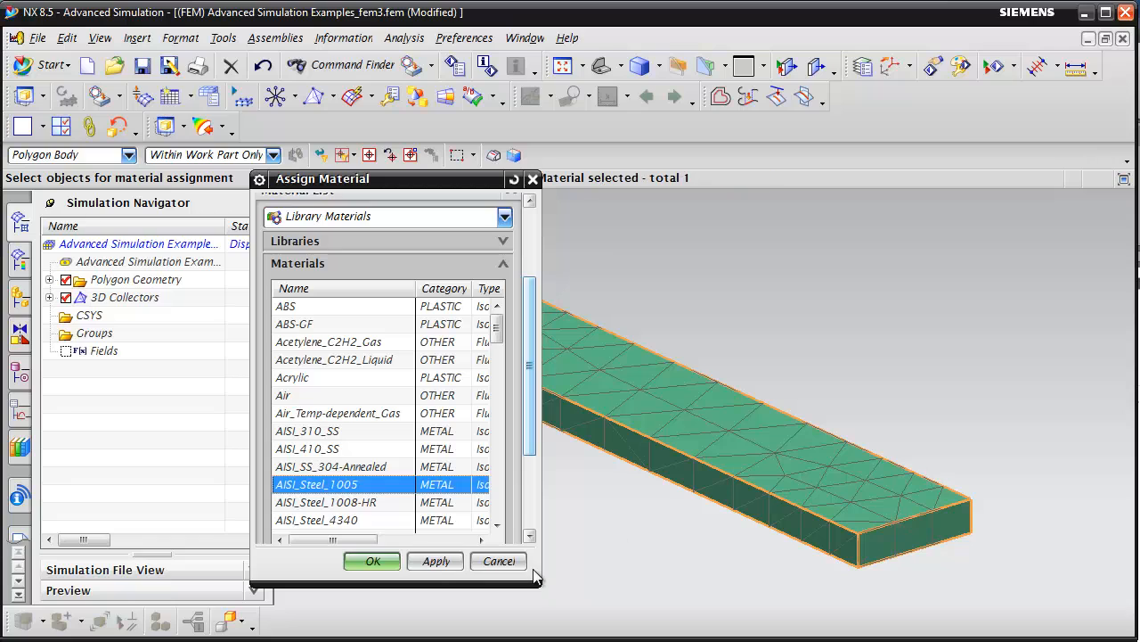
left_click(372, 561)
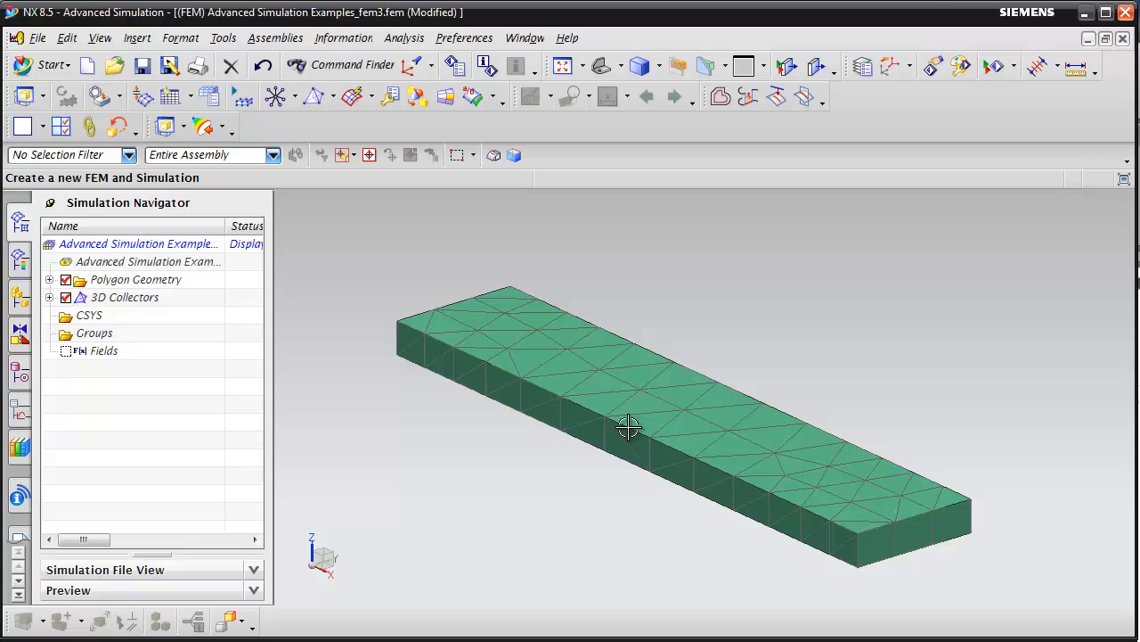
mouse_move(207, 441)
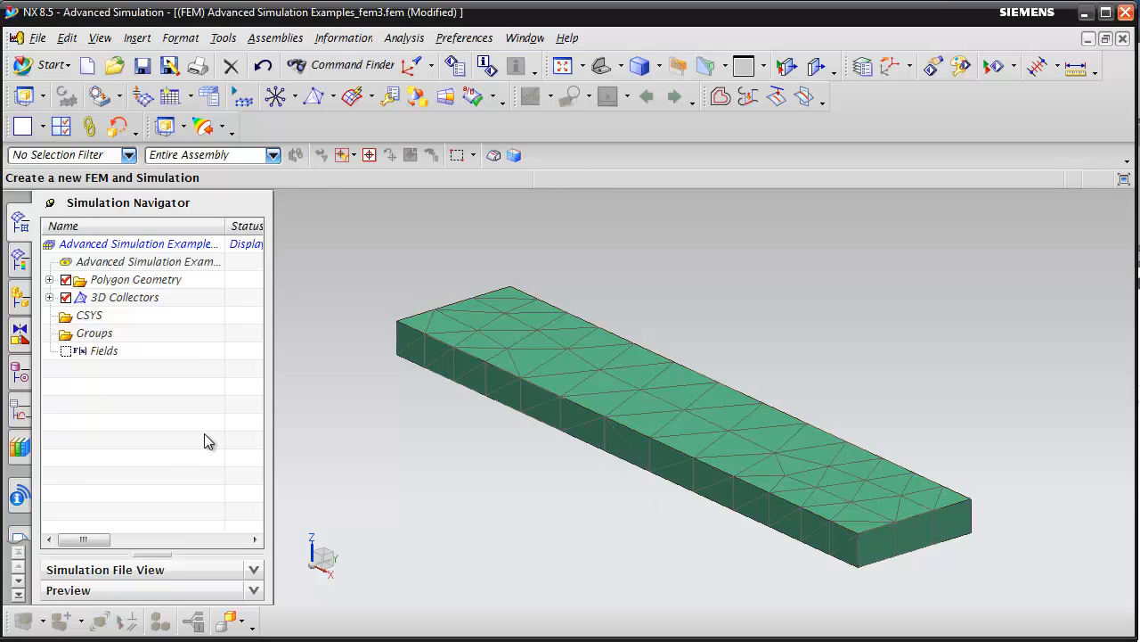
mouse_move(164, 279)
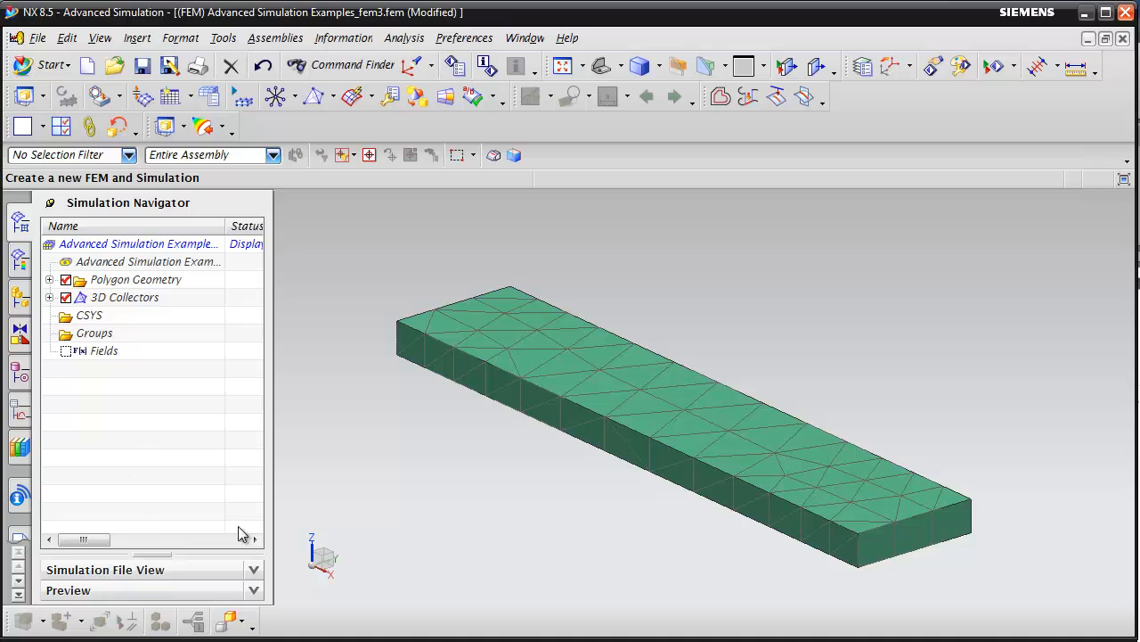
mouse_move(301, 520)
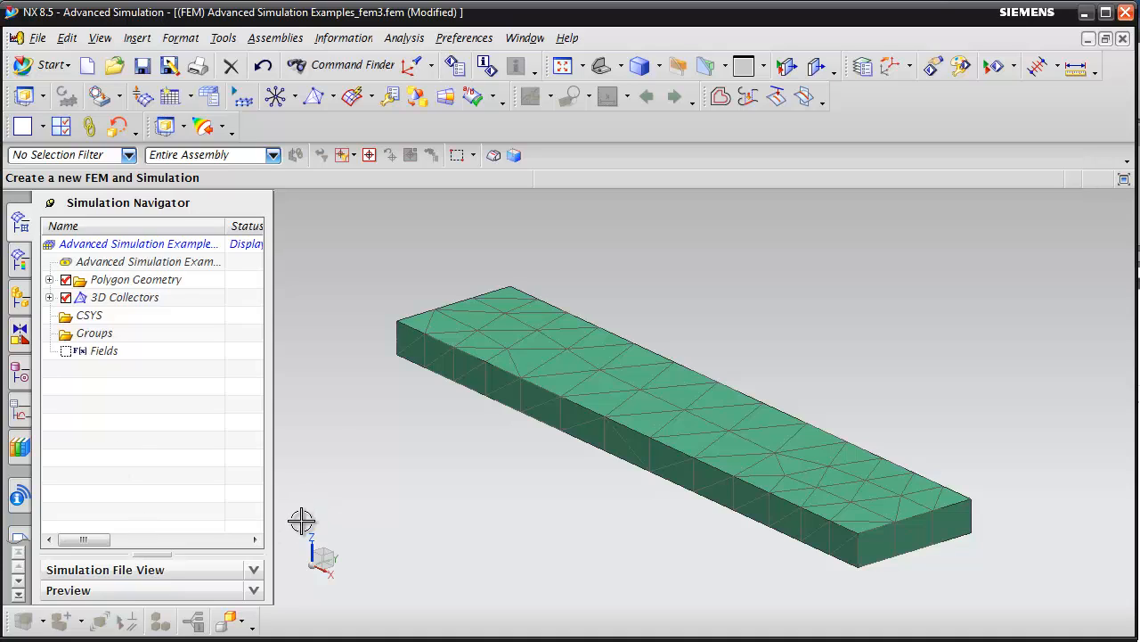
mouse_move(525, 38)
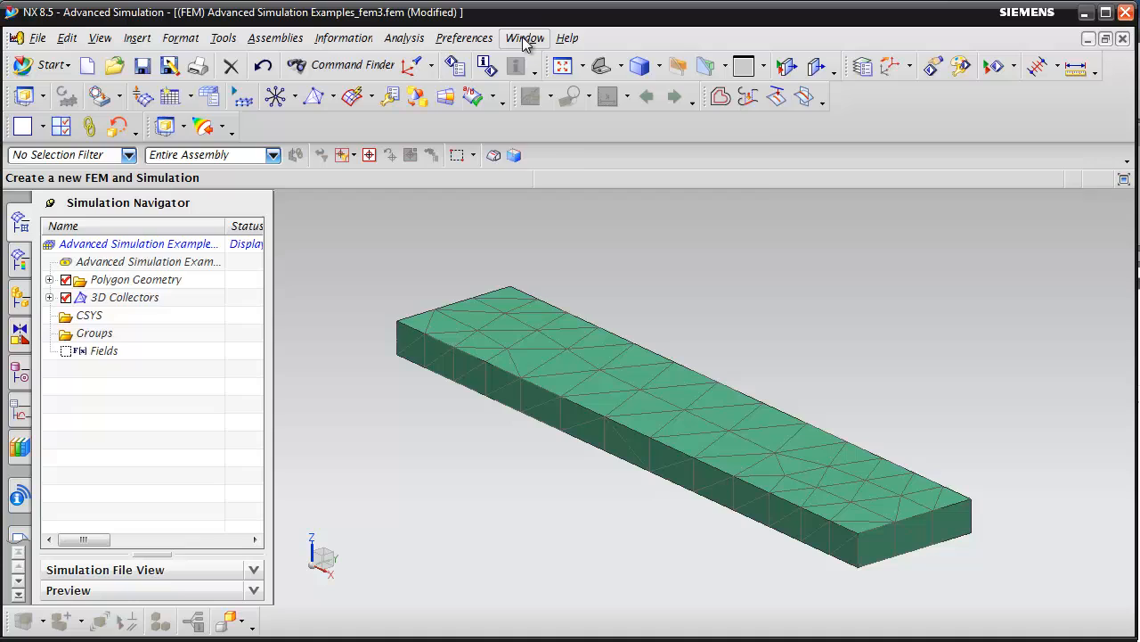
Switch to sim3.sim and fix DOF3 on a beam end edge with a user-defined constraint
left_click(524, 38)
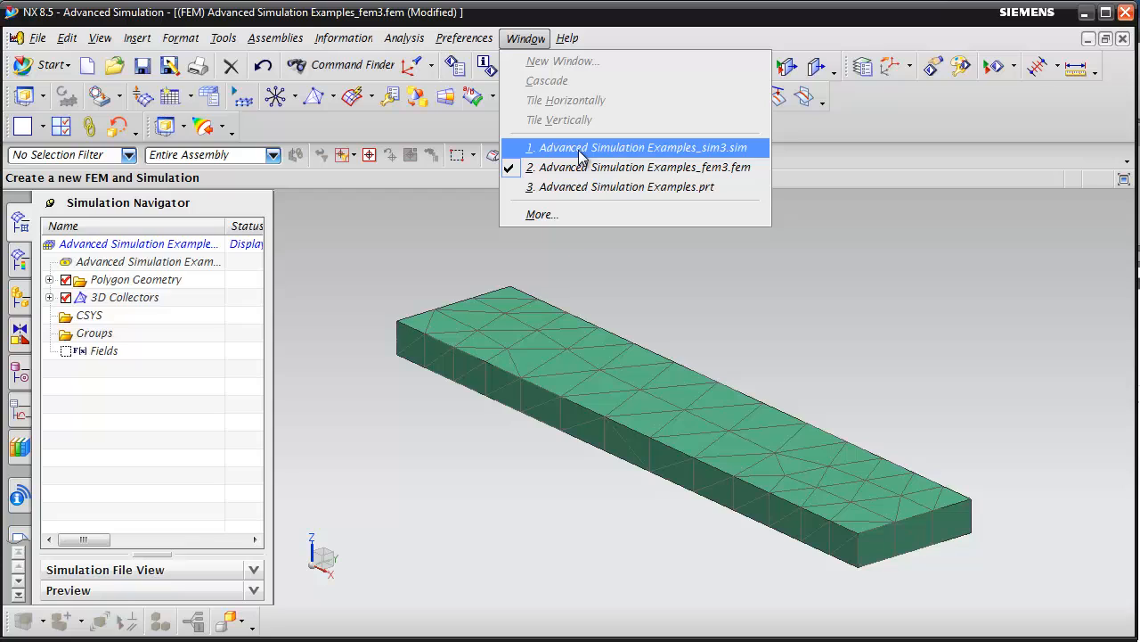
left_click(641, 147)
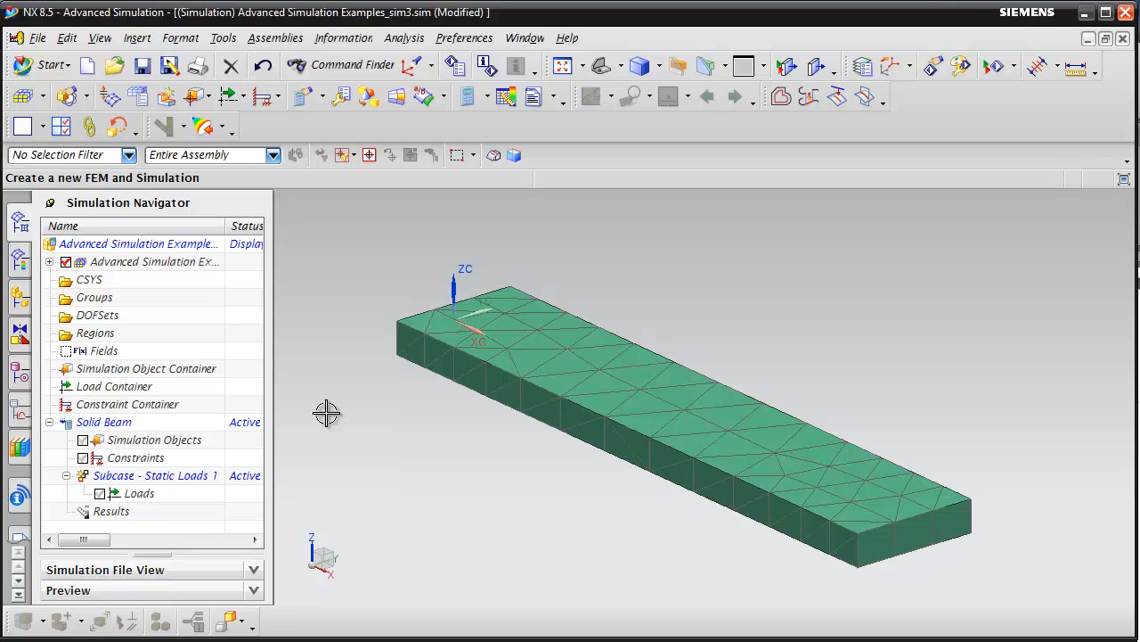
mouse_move(279, 118)
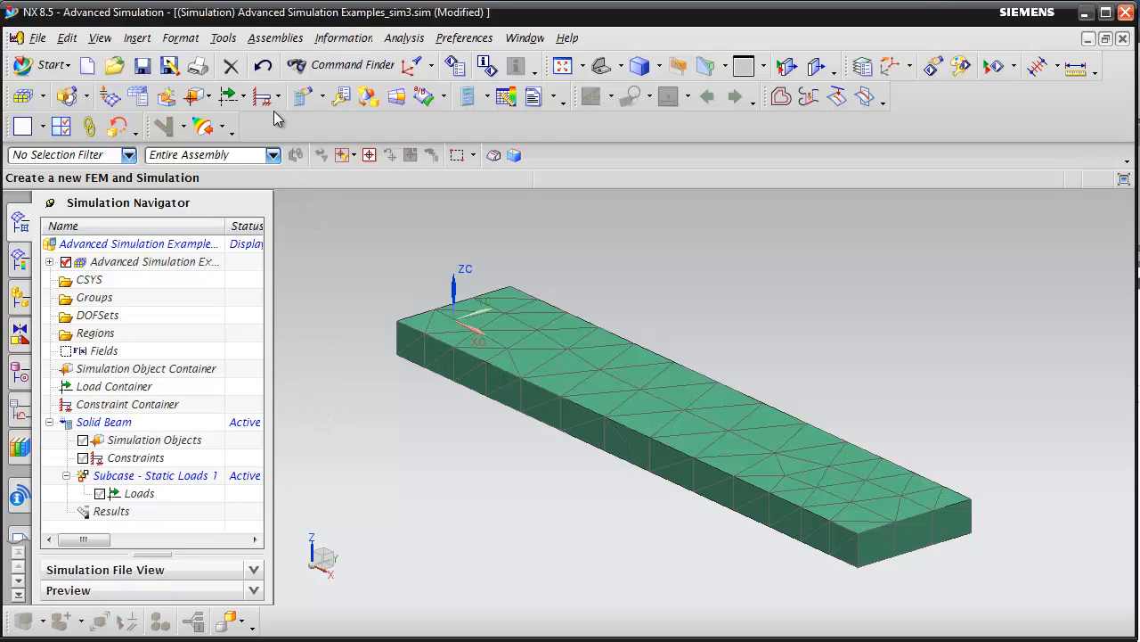
left_click(279, 96)
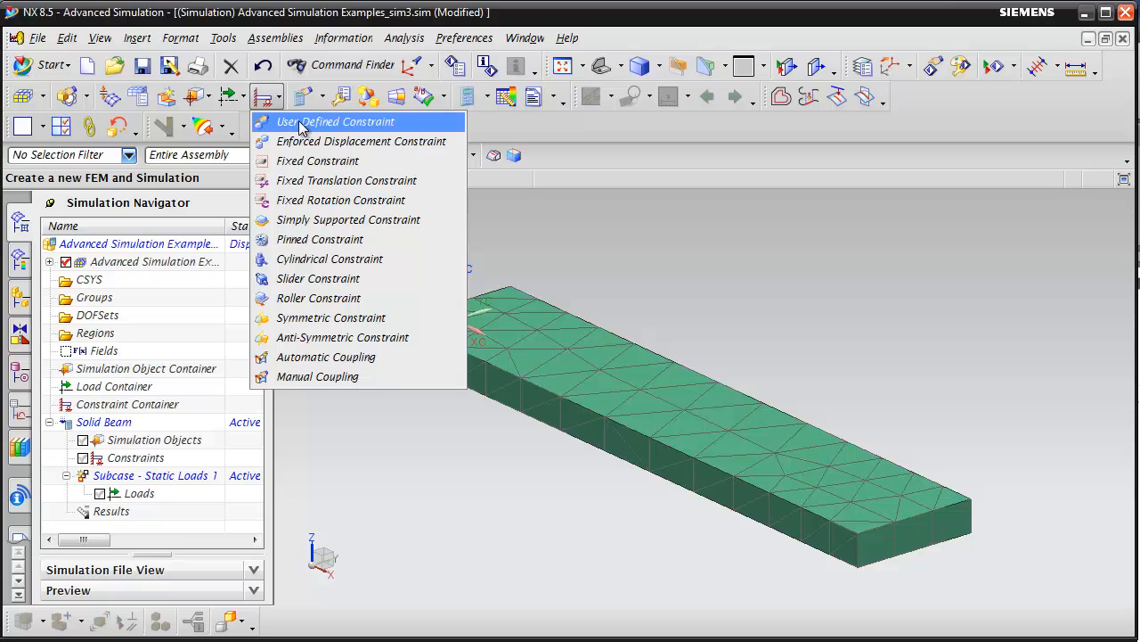
left_click(336, 121)
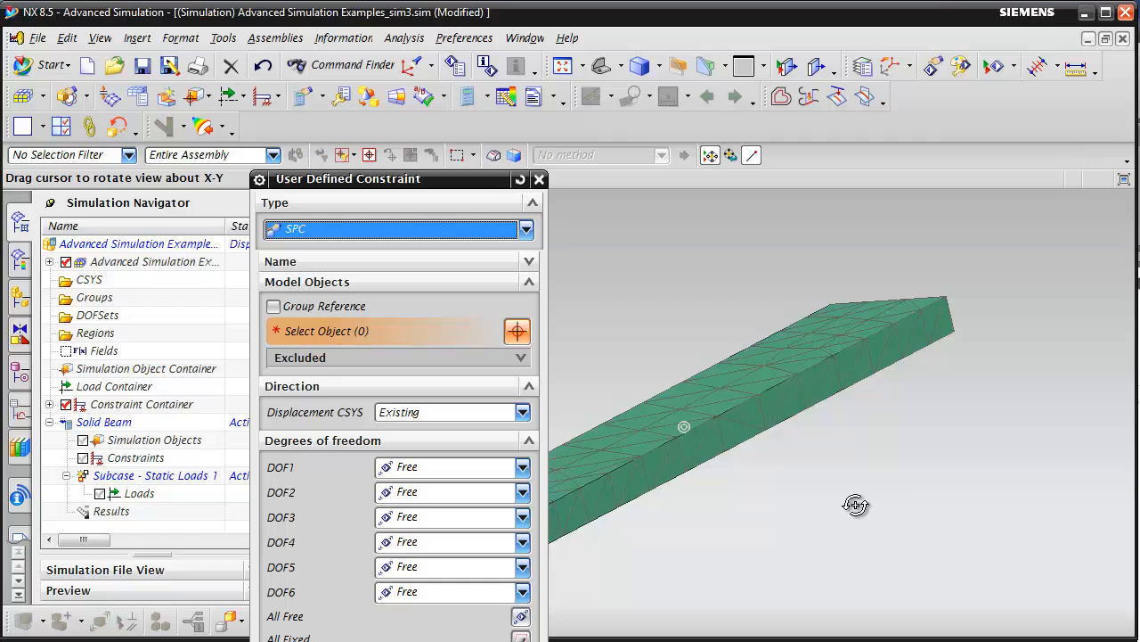
left_click_drag(855, 504, 884, 496)
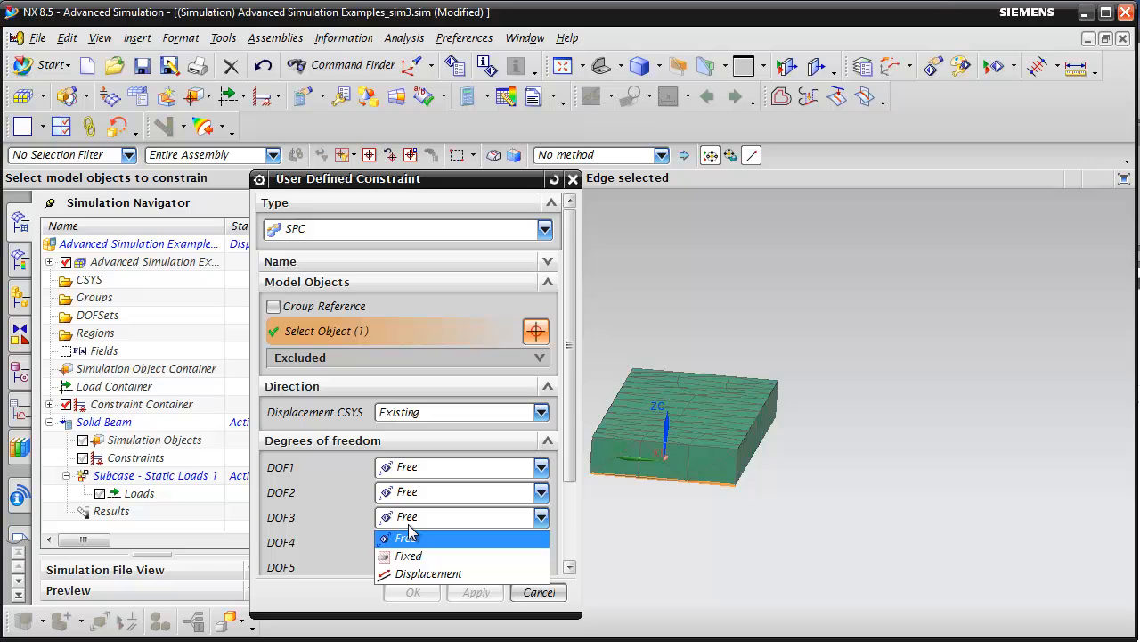
left_click(408, 555)
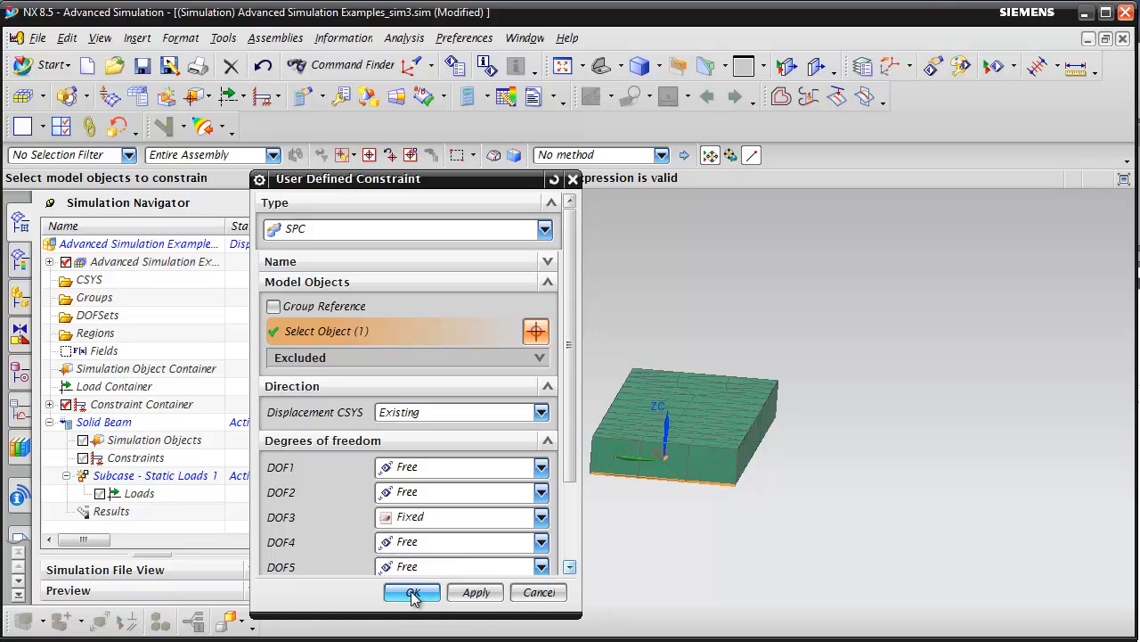
left_click(411, 593)
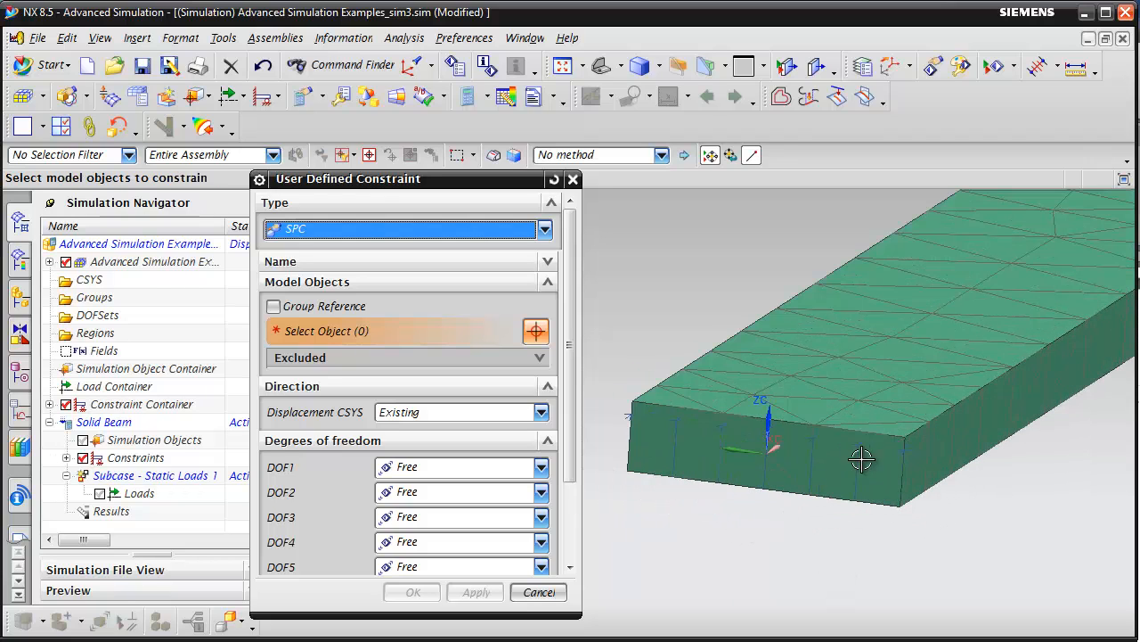
Fix DOF1 on the beam's end face with a user-defined constraint
left_click_drag(861, 461, 747, 538)
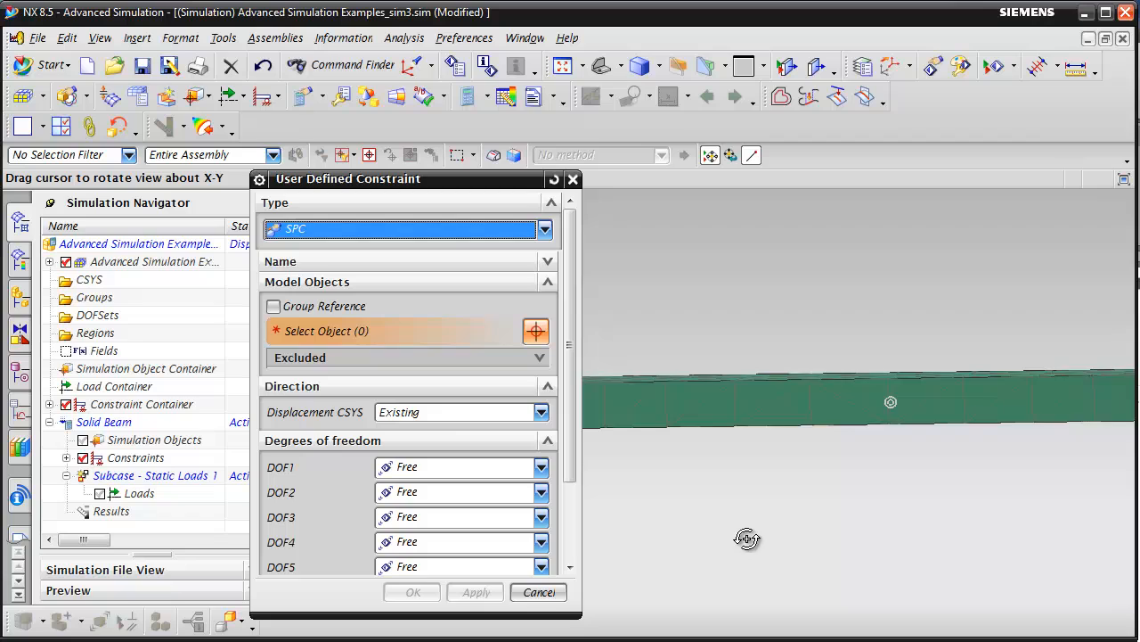
left_click(1005, 476)
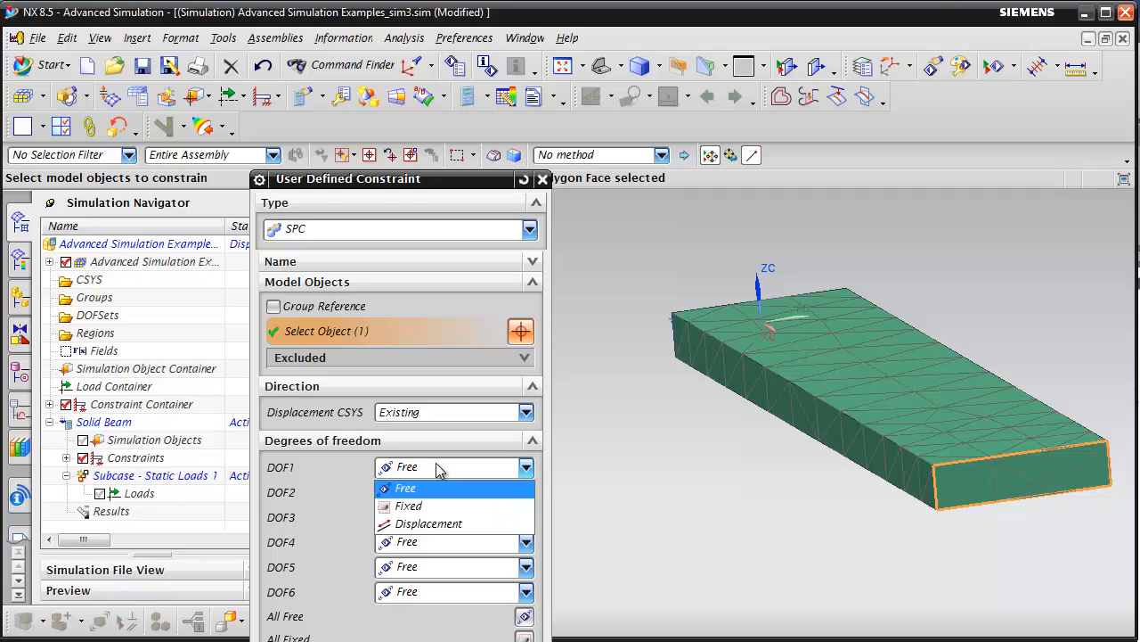
left_click(409, 505)
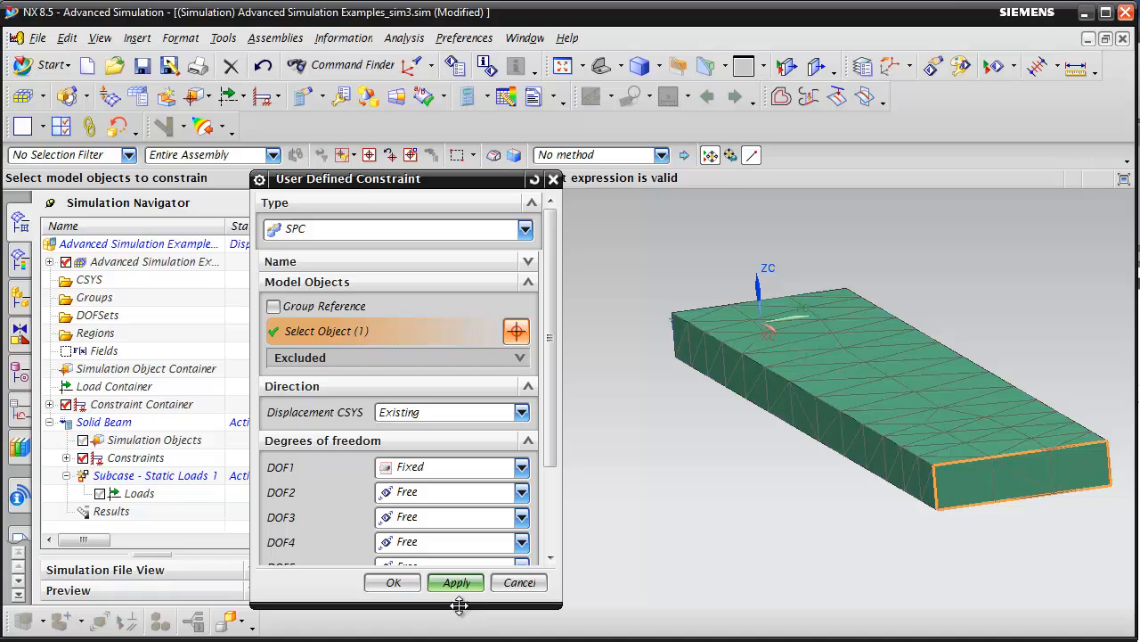
left_click(456, 582)
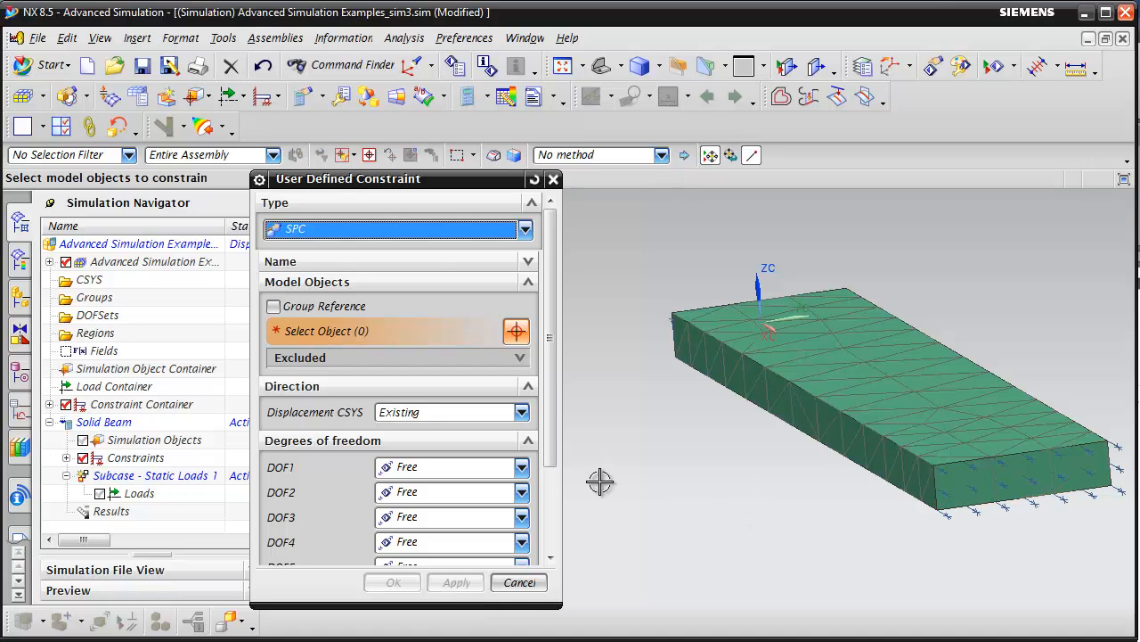
Select the beam's bottom corner vertex and set a constraint option for it
left_click_drag(600, 482, 686, 486)
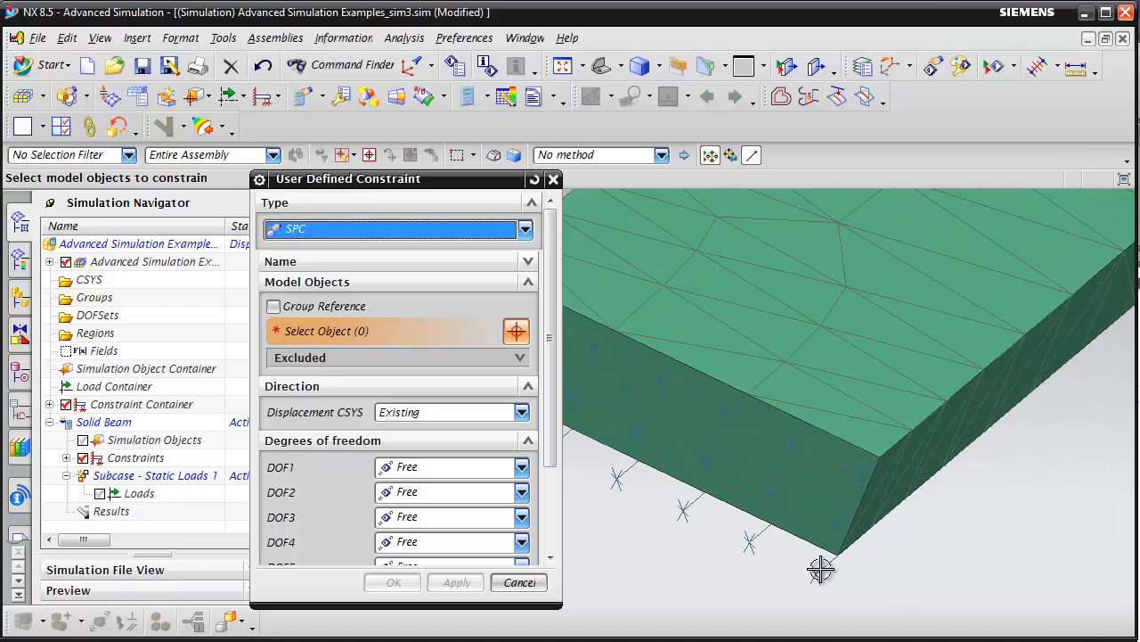
left_click(818, 570)
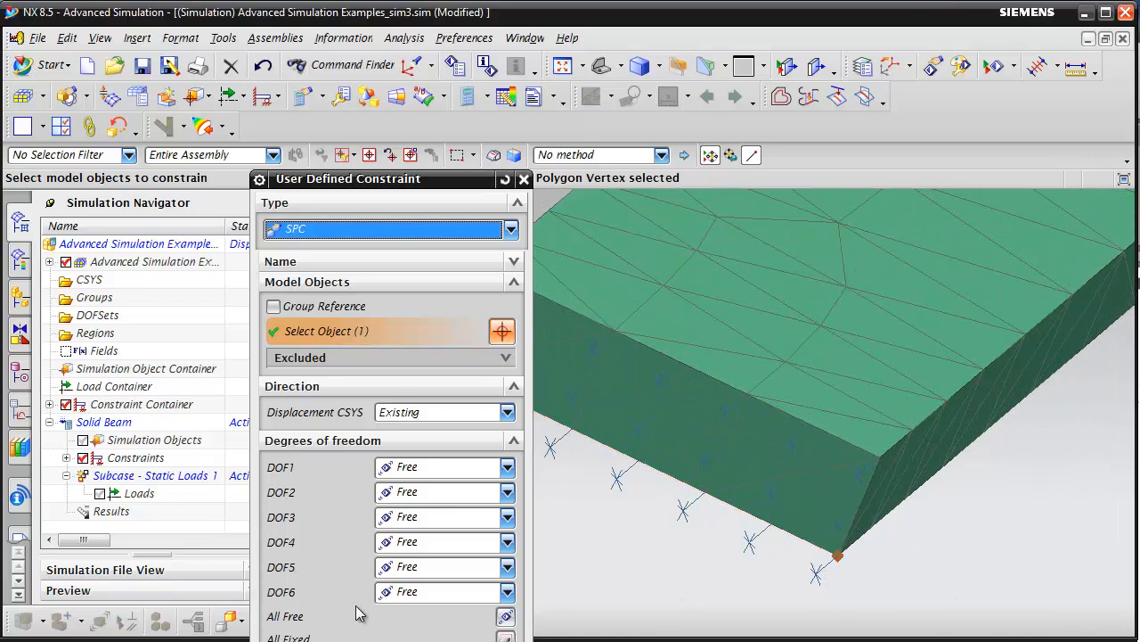
left_click(437, 491)
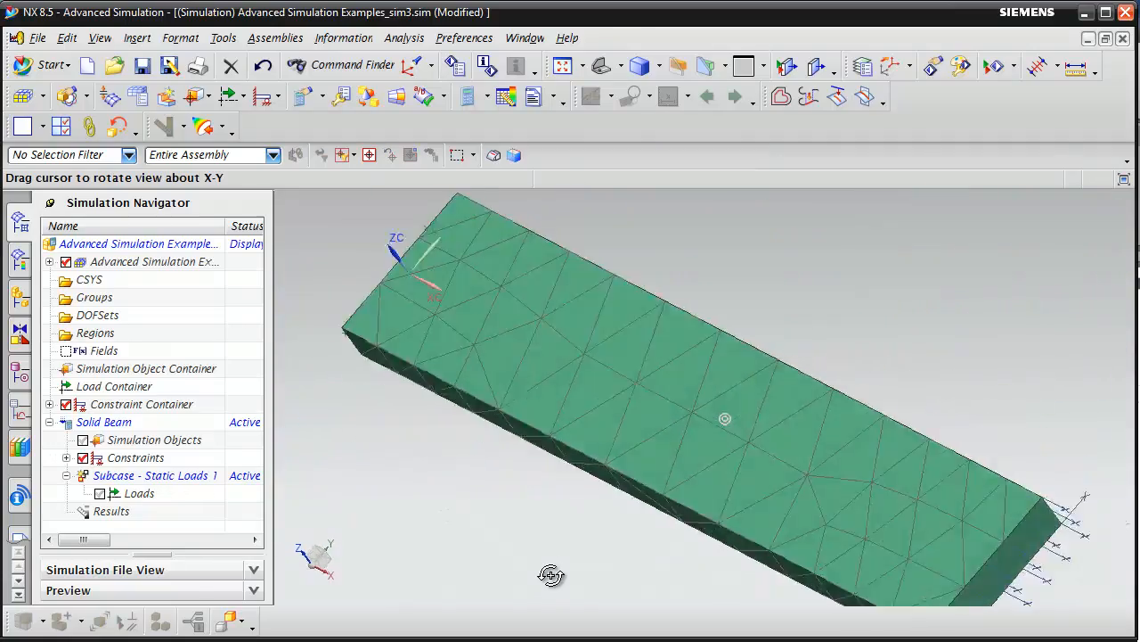
left_click_drag(550, 575, 555, 550)
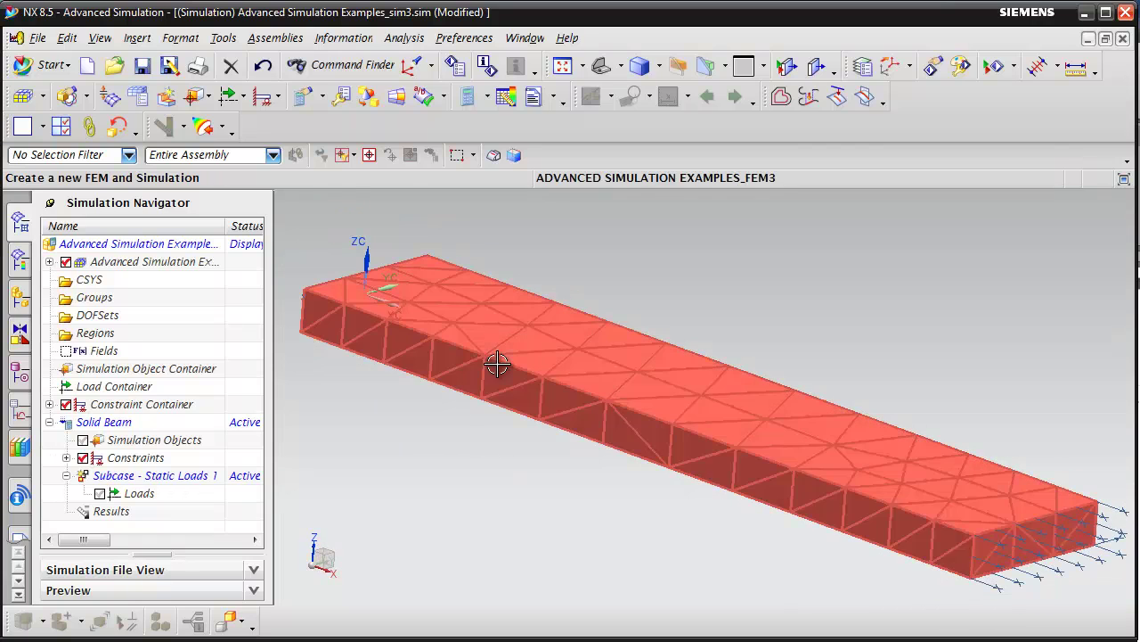
Add a 10 psi Pressure load on the beam's top face
left_click(228, 95)
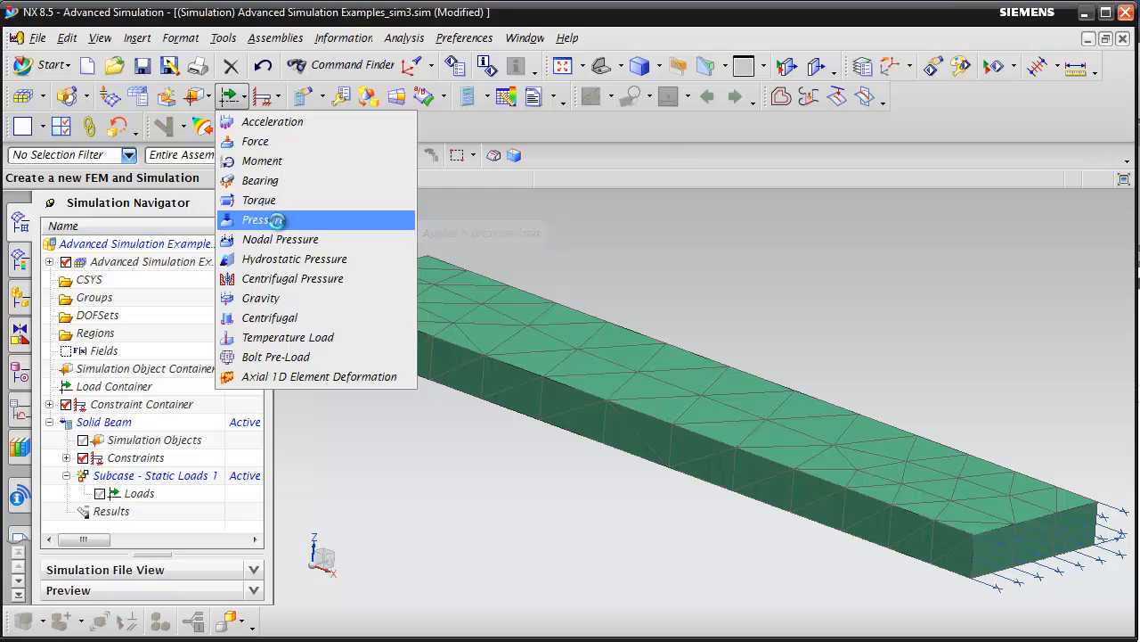
left_click(256, 219)
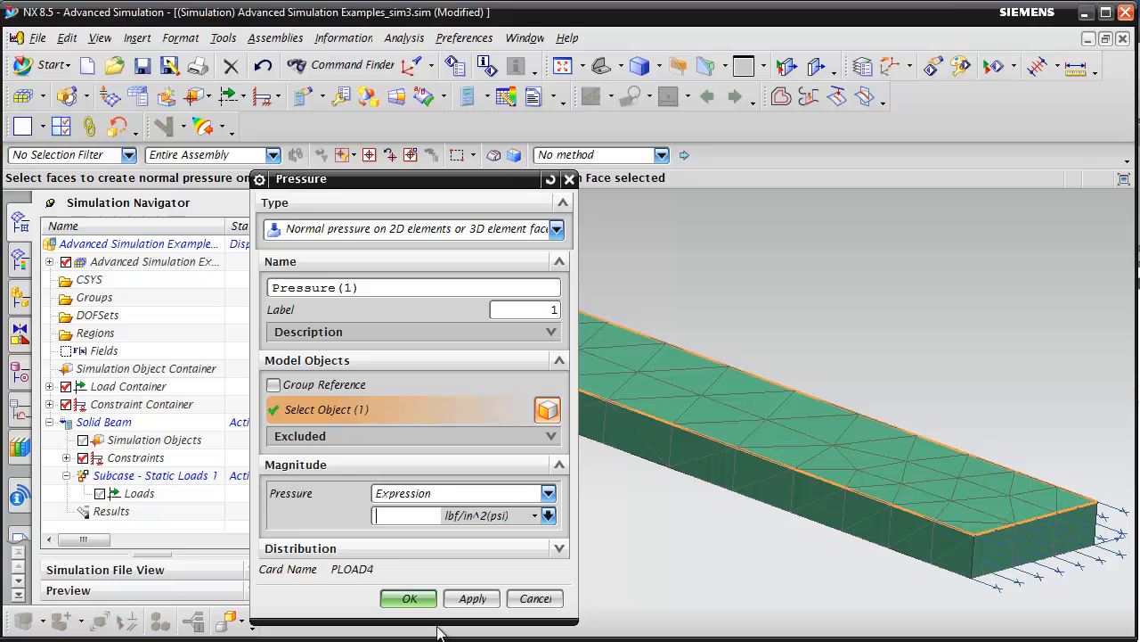
type("10")
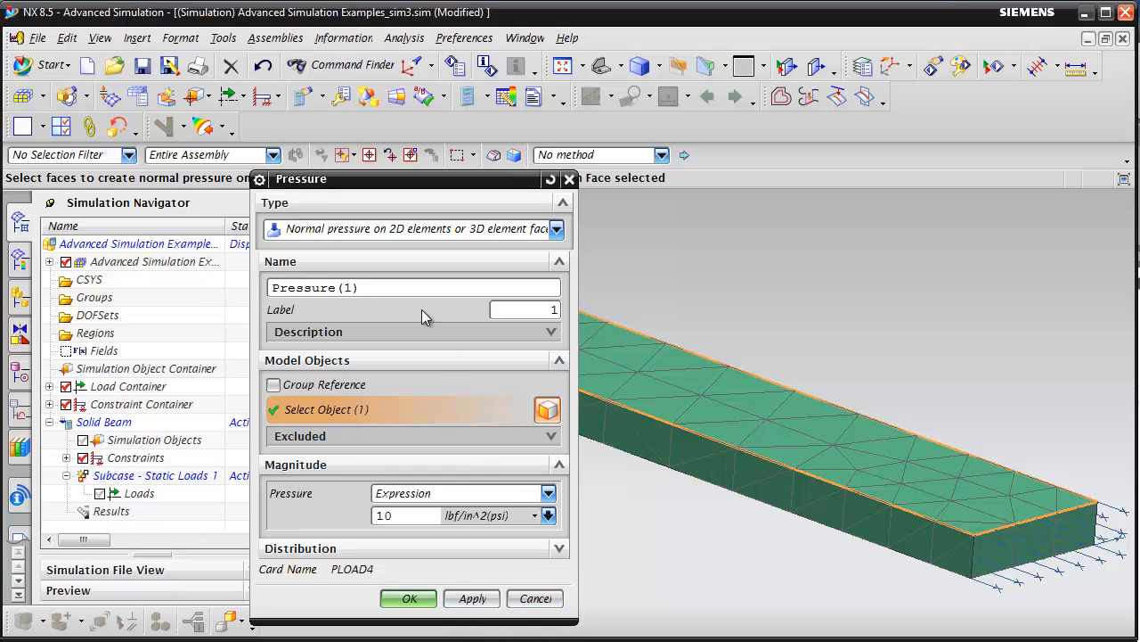
left_click(408, 598)
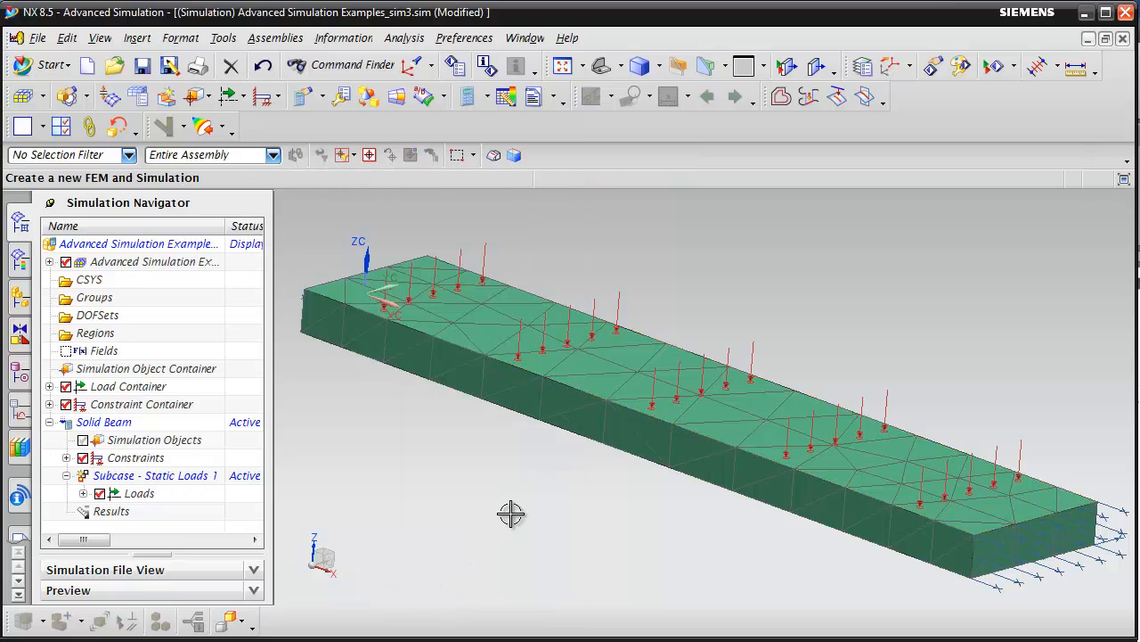
left_click_drag(512, 513, 580, 393)
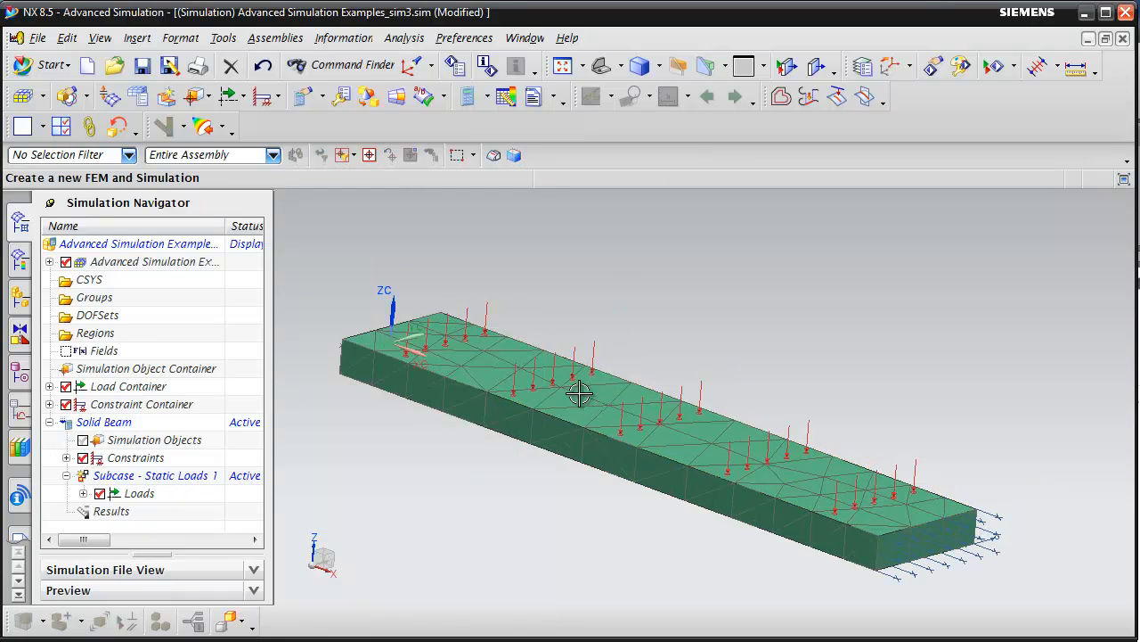
left_click_drag(579, 392, 467, 499)
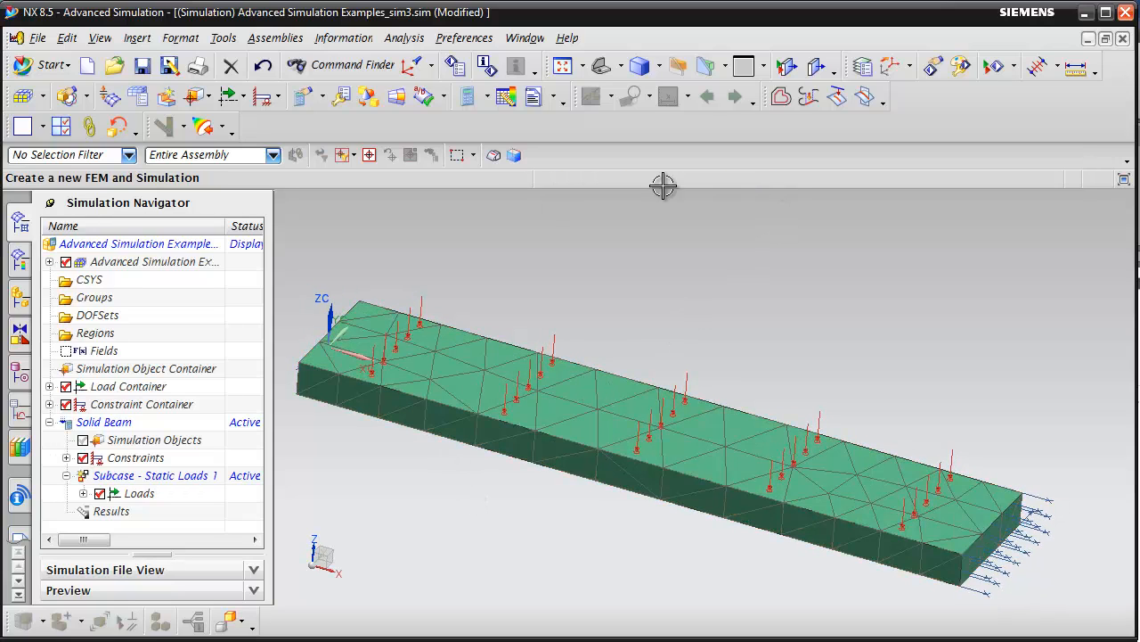
mouse_move(341, 458)
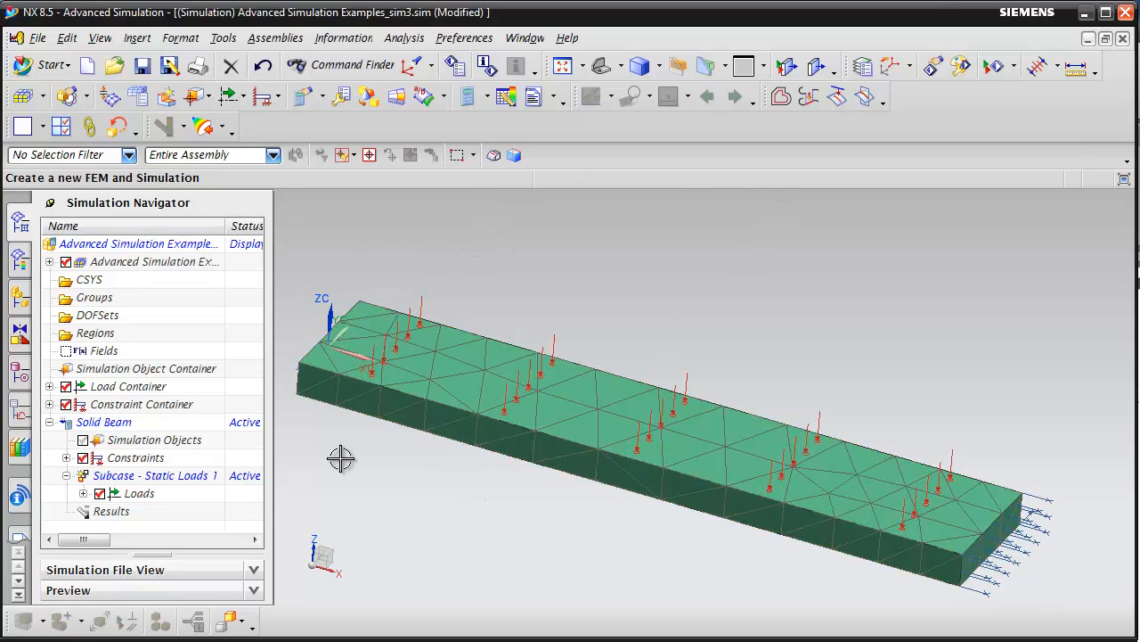
mouse_move(386, 327)
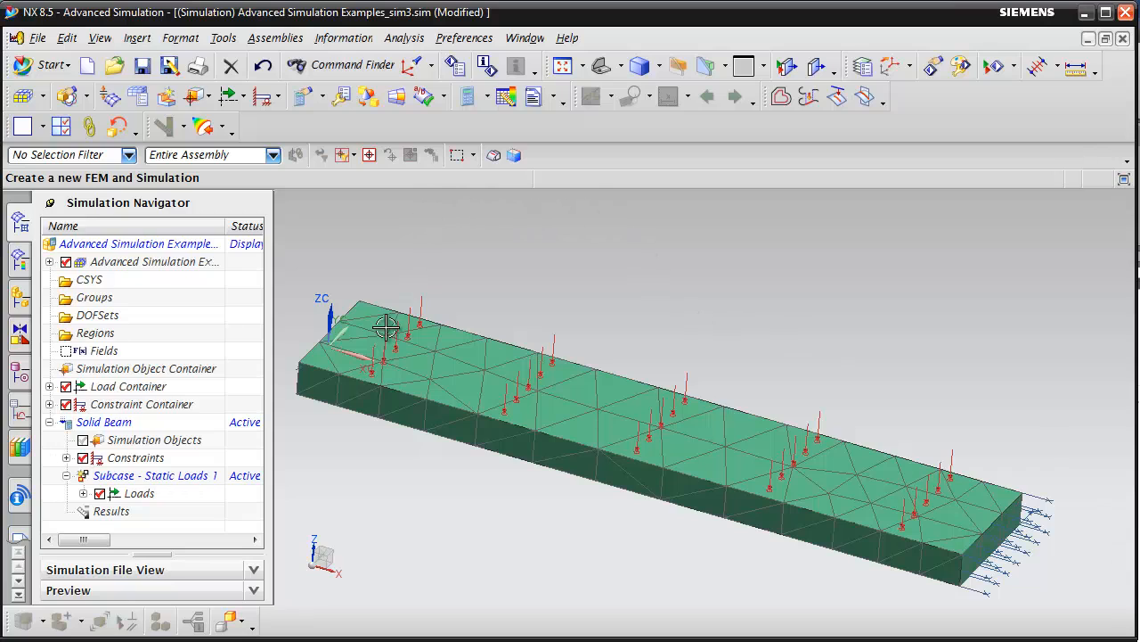
mouse_move(473, 96)
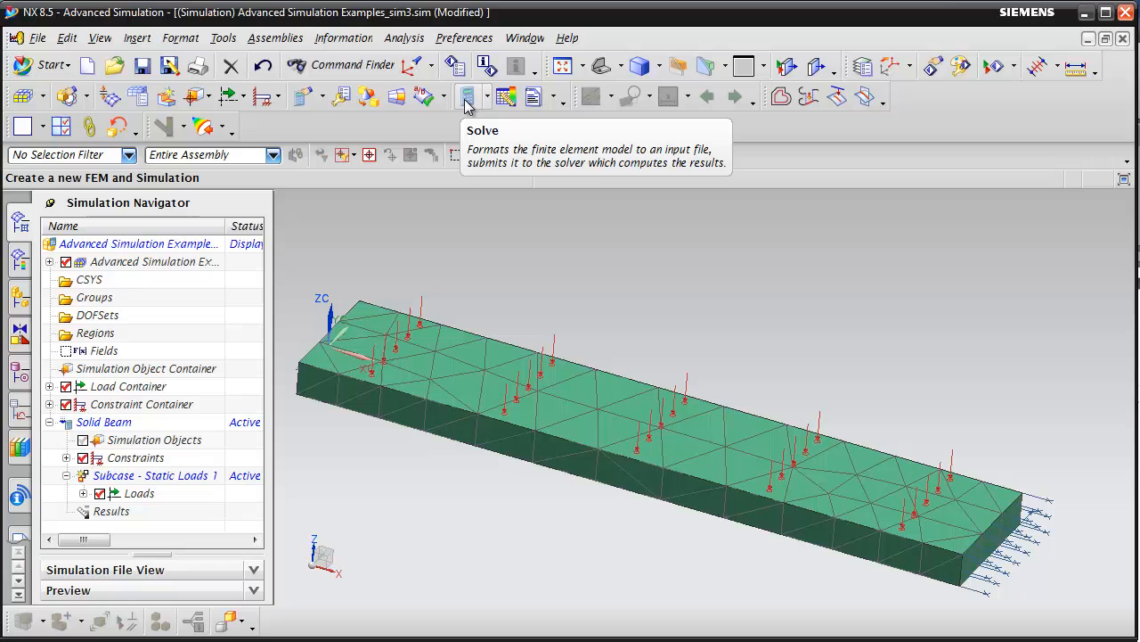
Solve the Solid Beam solution and dismiss the job monitor once finished
left_click(467, 97)
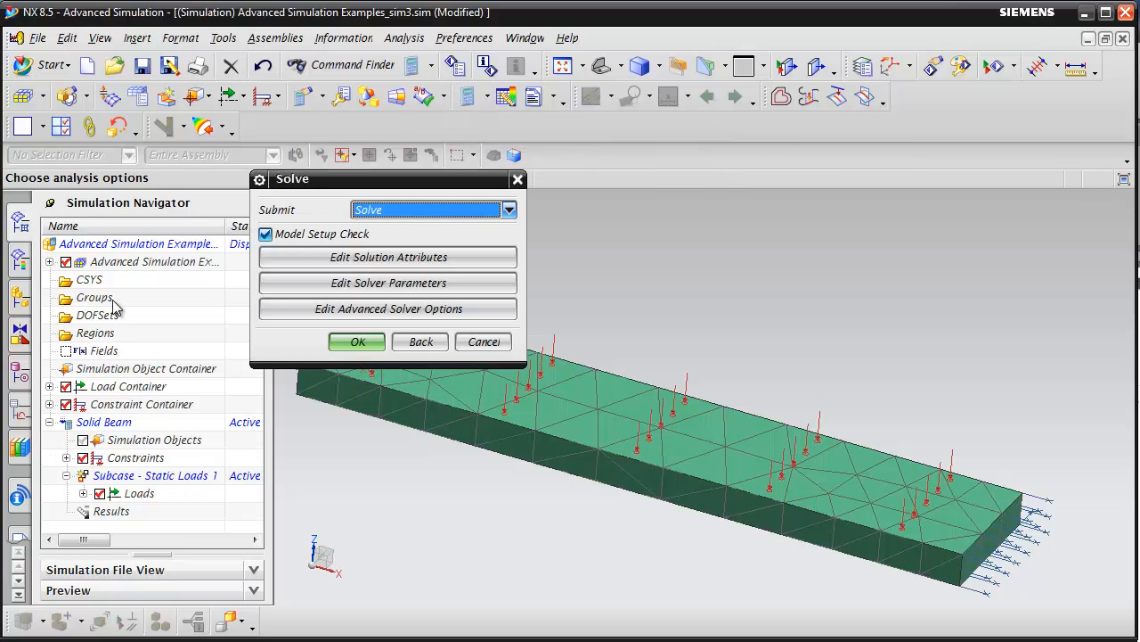
left_click(356, 342)
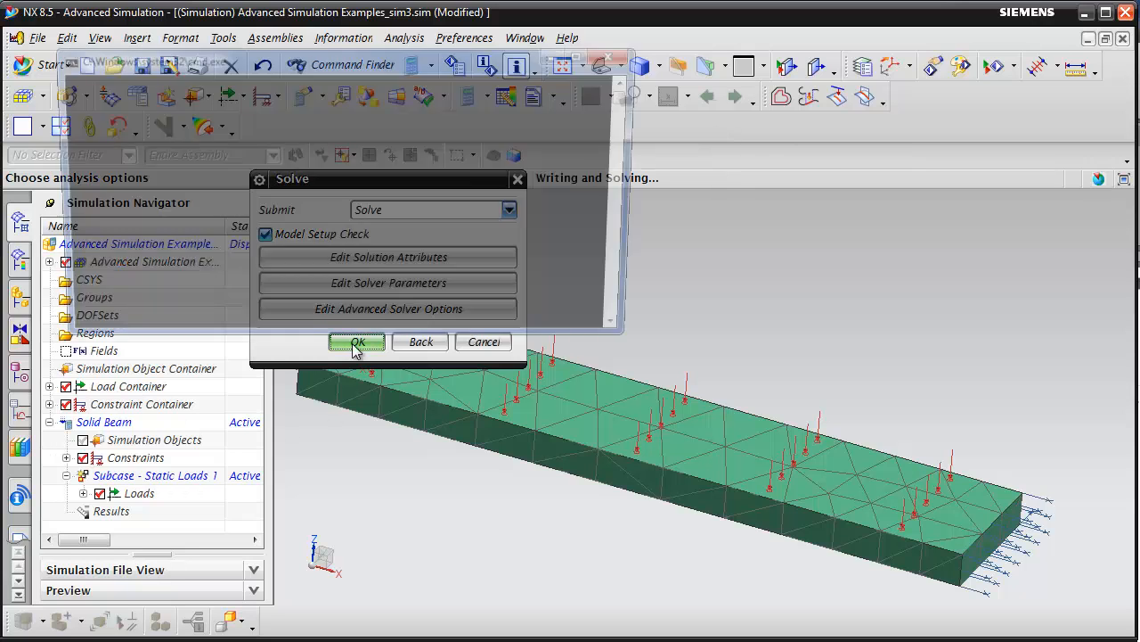
left_click(357, 341)
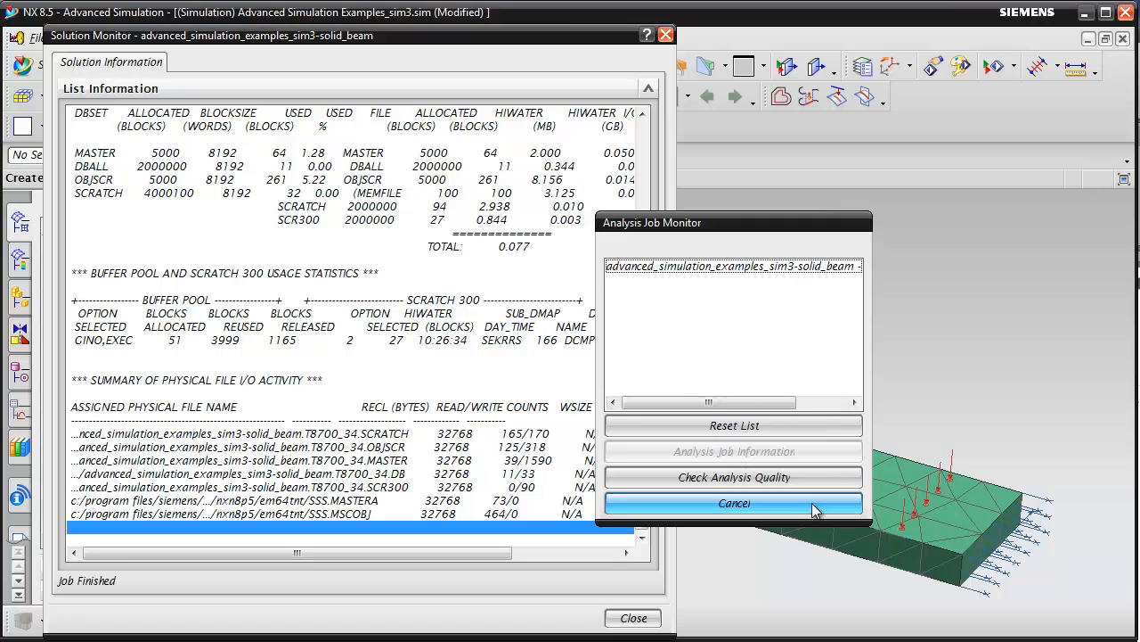
left_click(733, 502)
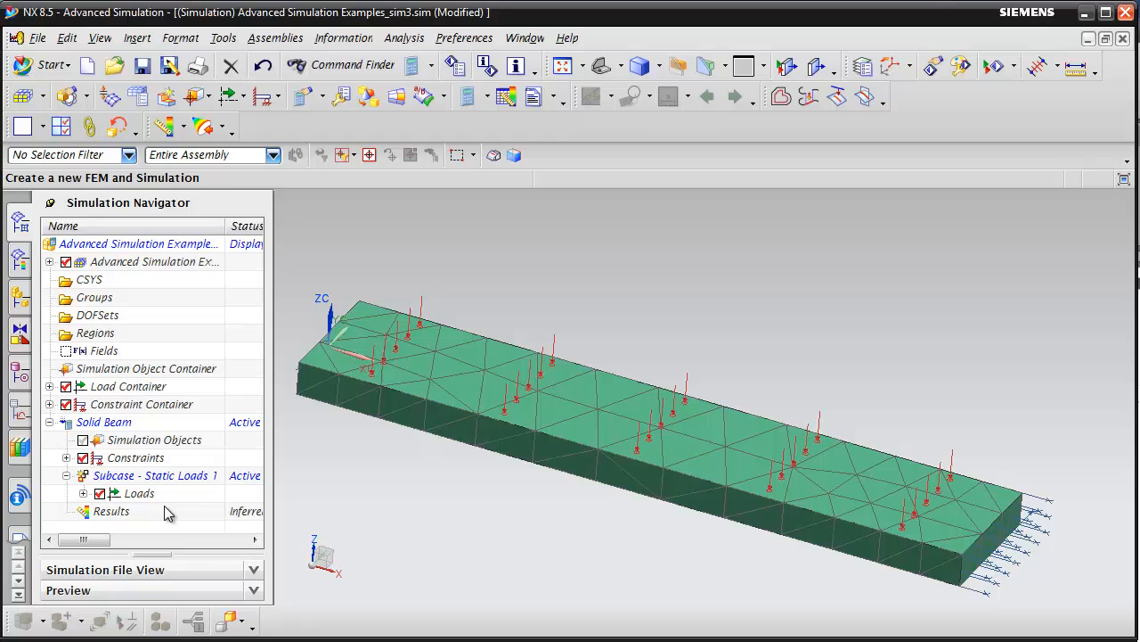
mouse_move(114, 494)
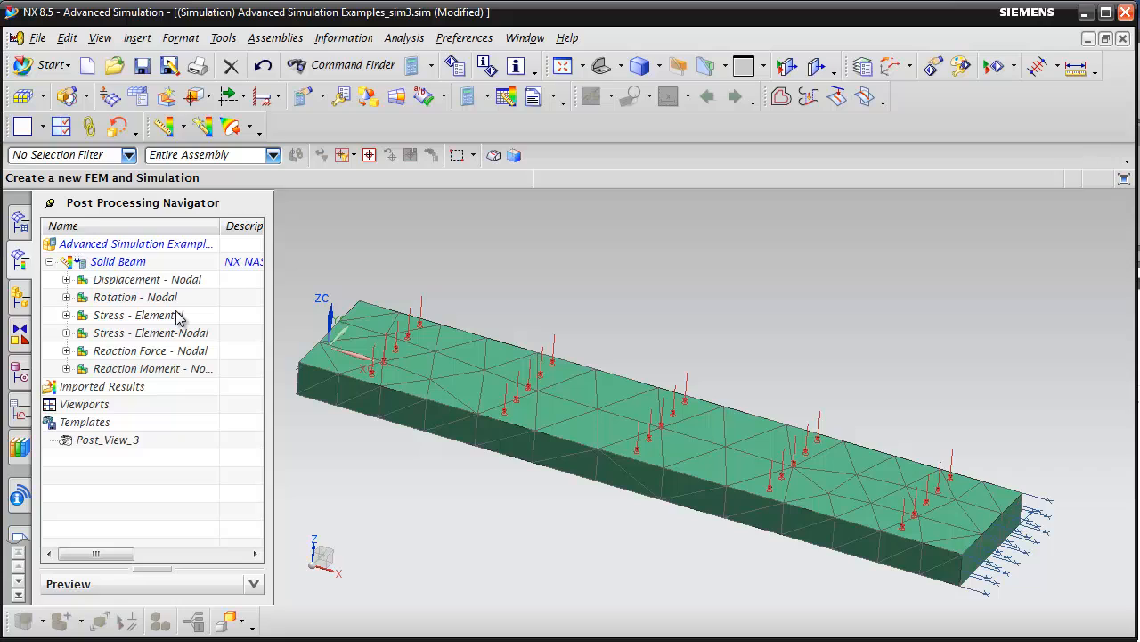
mouse_move(111, 261)
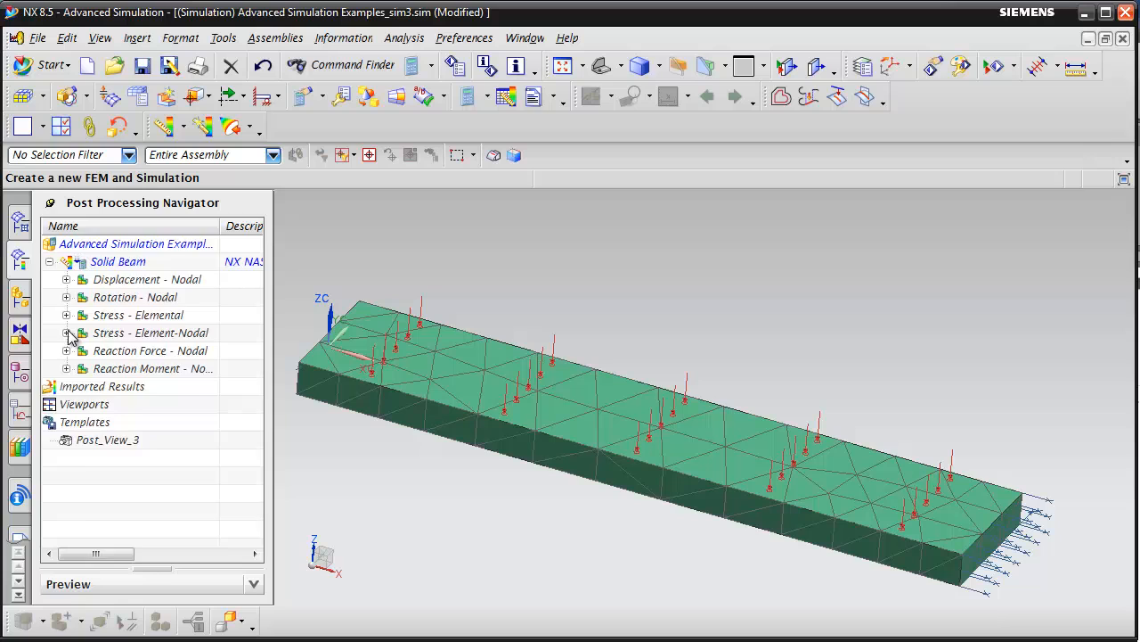
Expand Stress - Element-Nodal under Solid Beam and plot the Von-Mises fringe
left_click(120, 528)
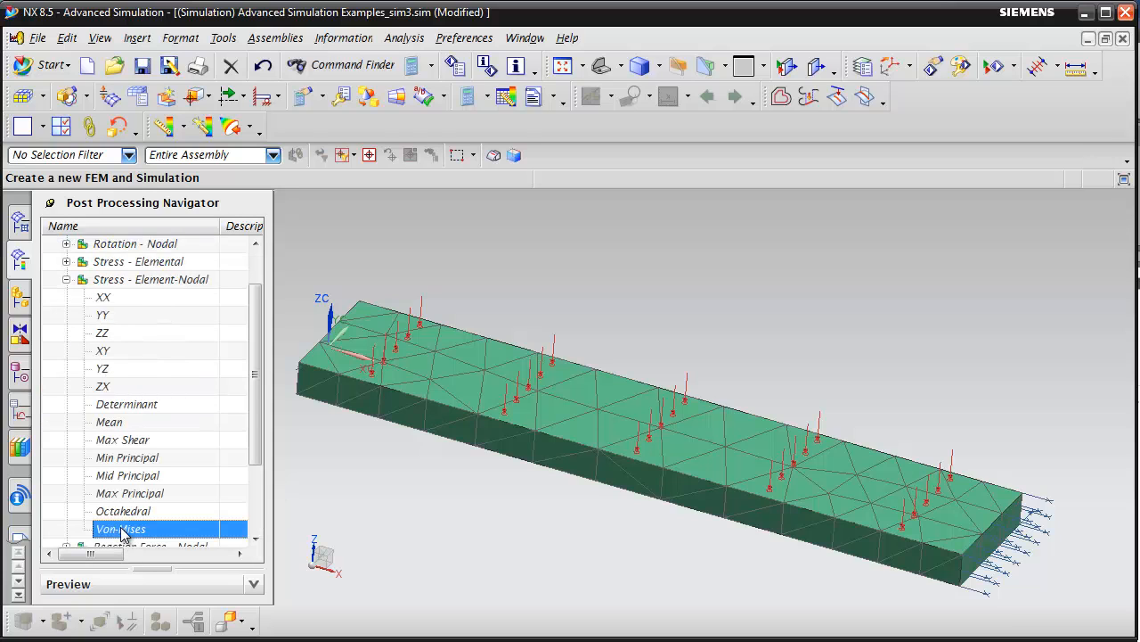
double_click(121, 528)
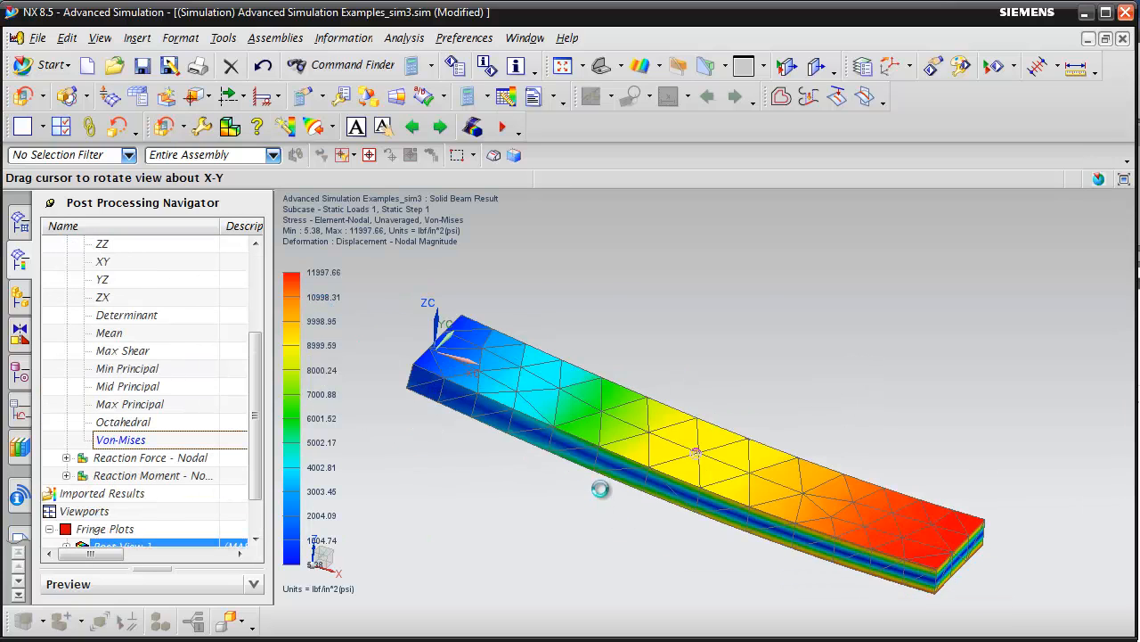
left_click_drag(601, 489, 1005, 564)
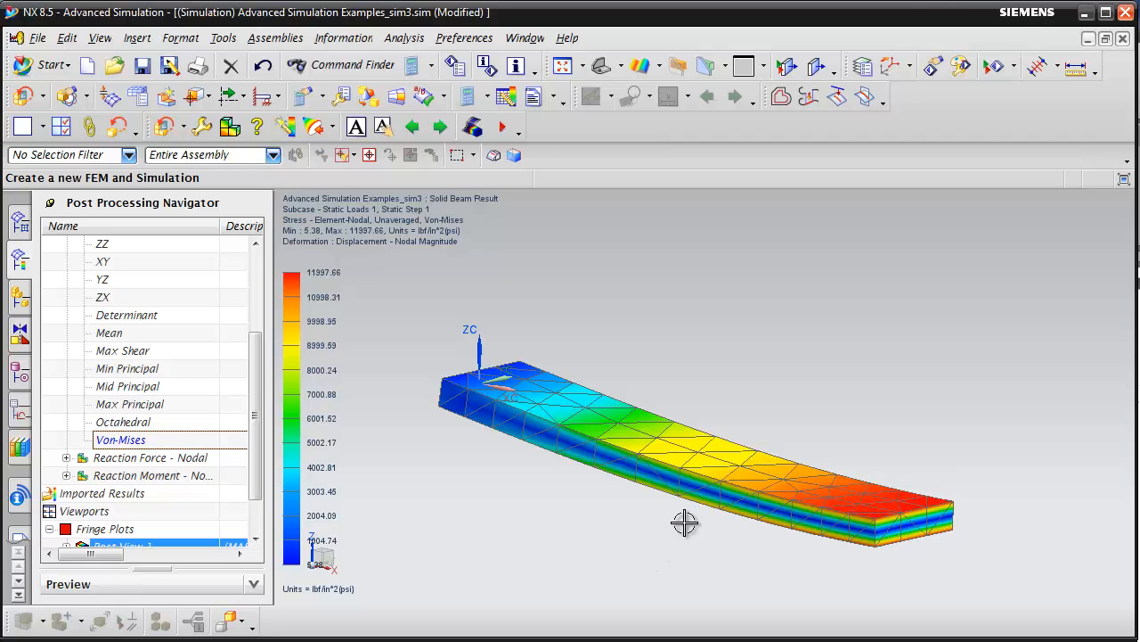
mouse_move(887, 560)
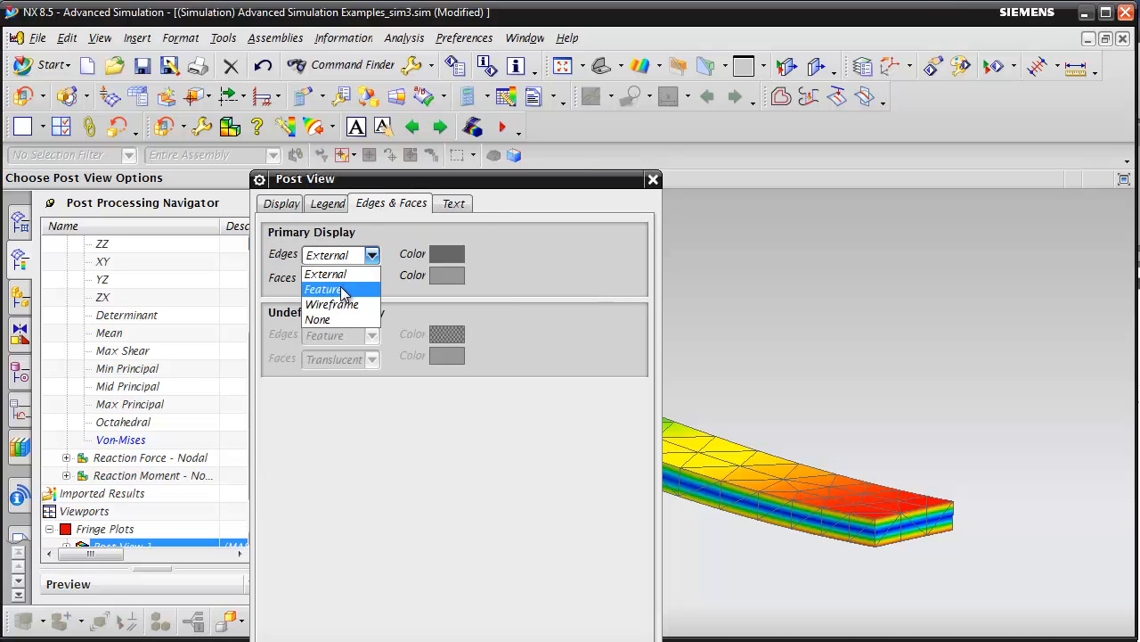
Edit the Post View to draw feature edges only and overlay the undeformed beam
left_click(322, 289)
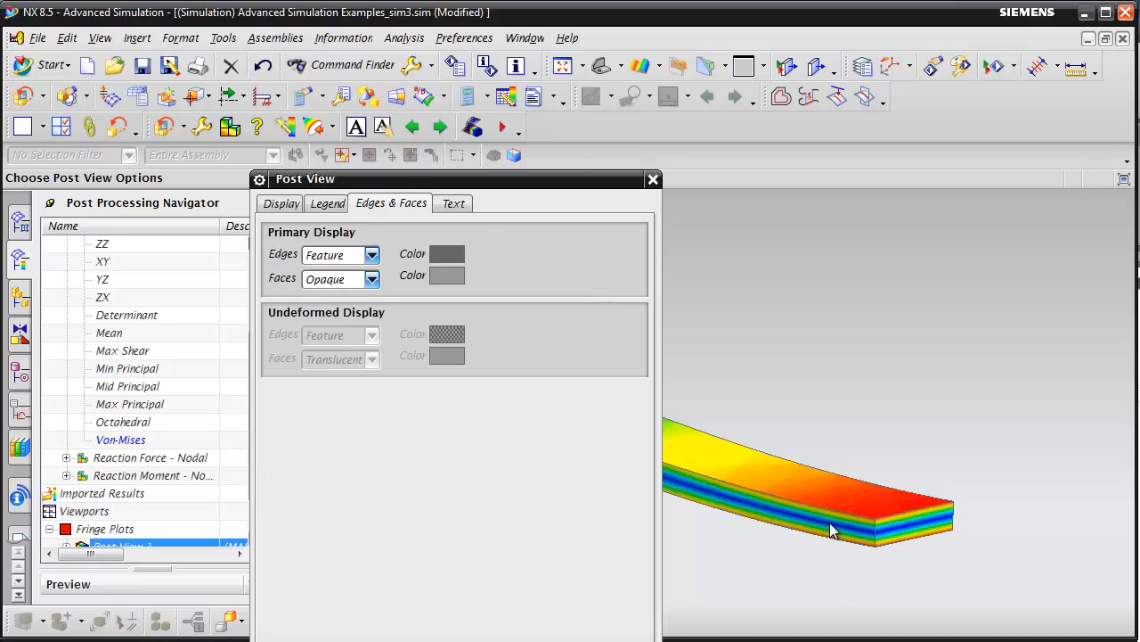
left_click(280, 203)
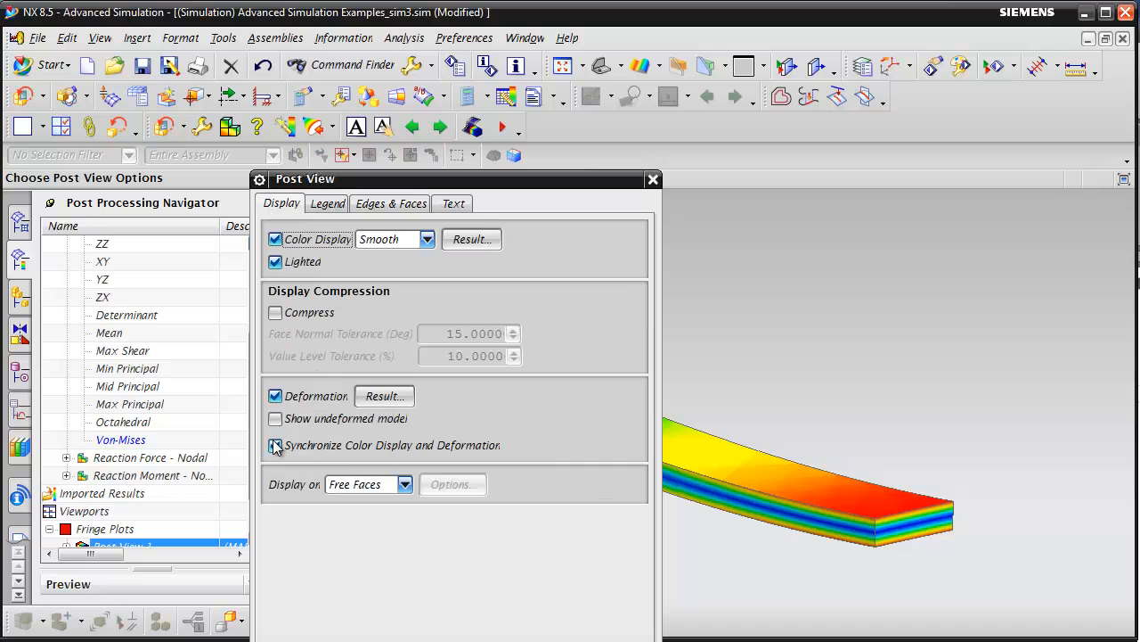
left_click(275, 418)
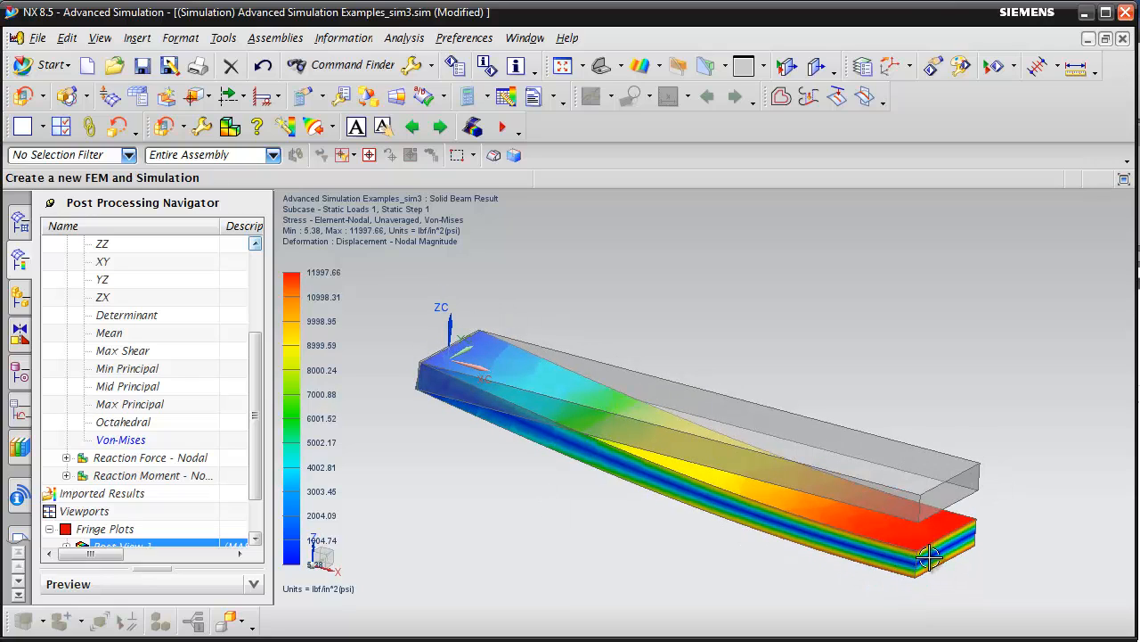
mouse_move(556, 529)
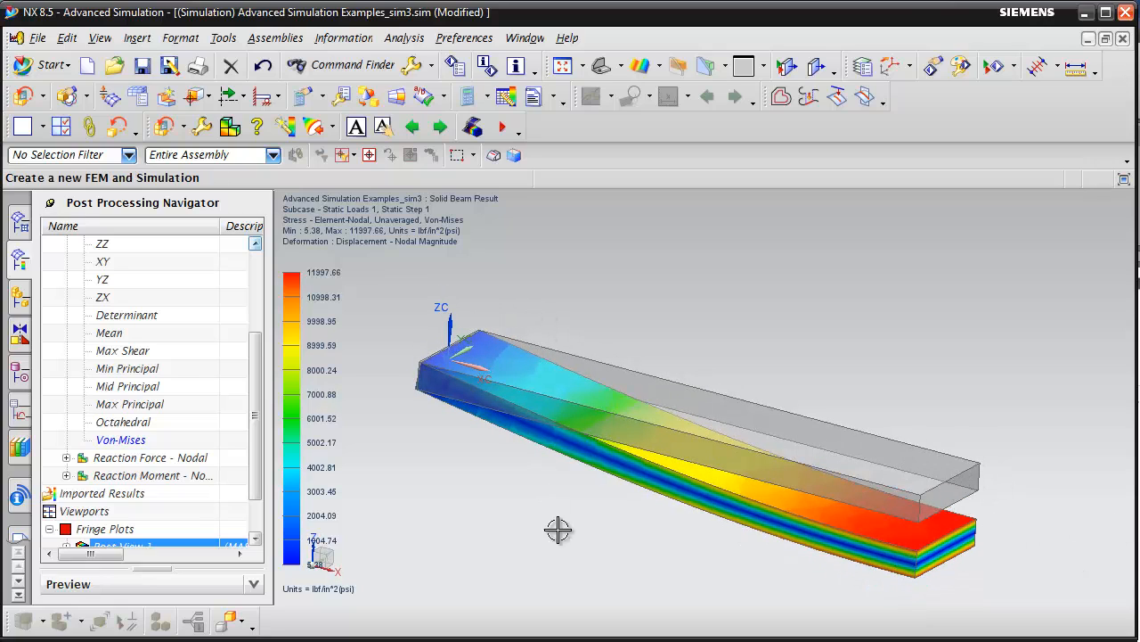
mouse_move(538, 549)
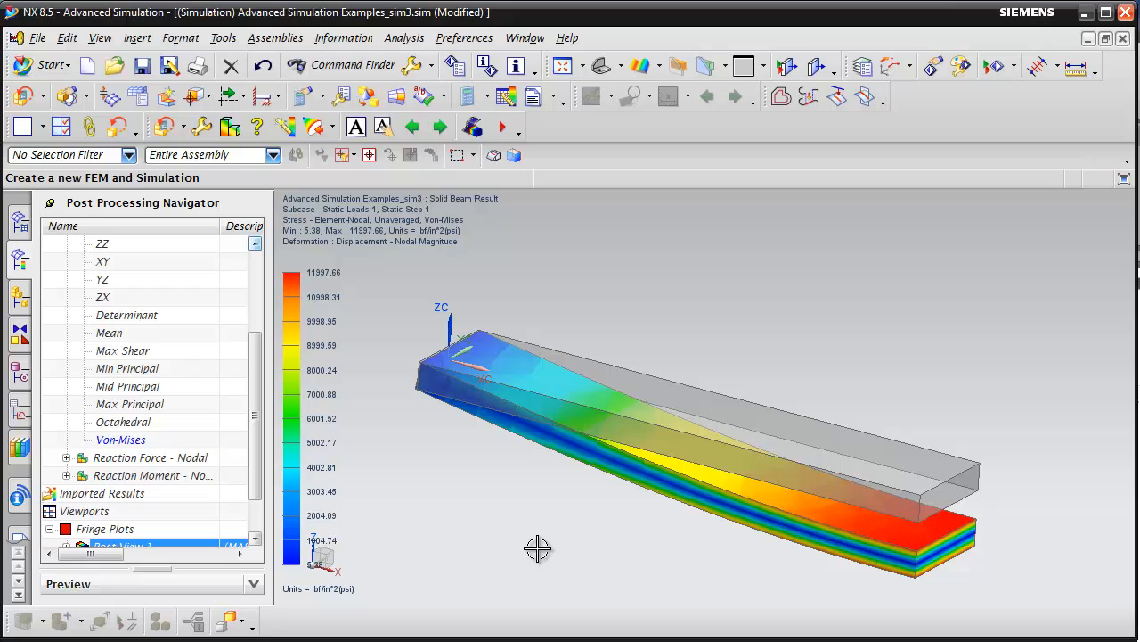